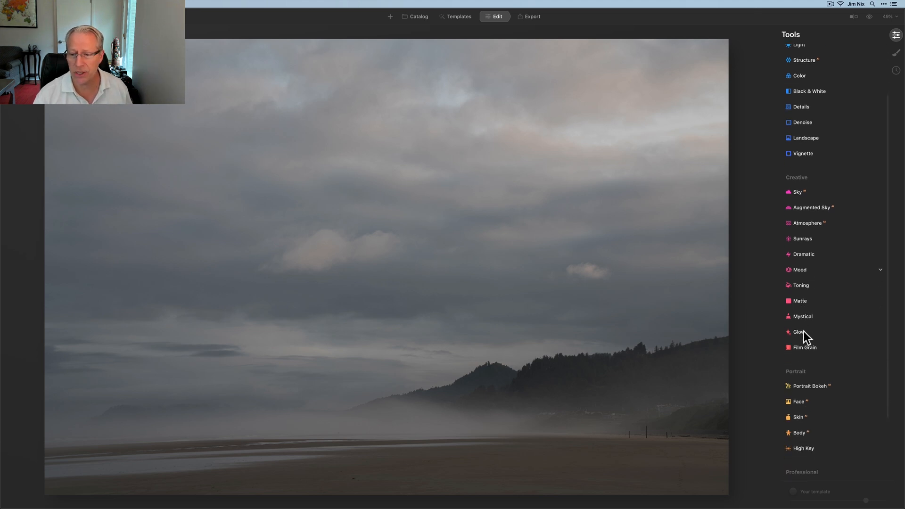
- Turn on Auto Distortion Correction in Optics and nudge the Lens Distortion amount under Advanced Settings
{"action": "left_click", "coordinate": [804, 401]}
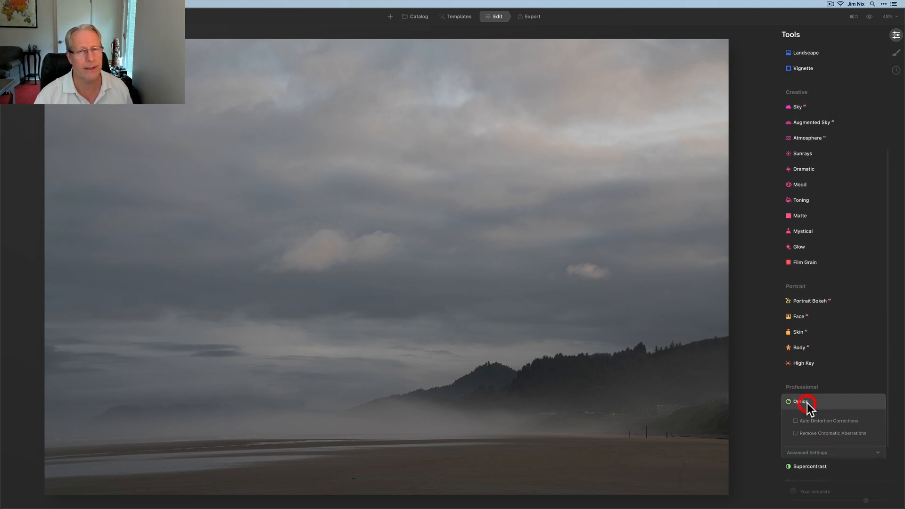
{"action": "left_click", "coordinate": [796, 371]}
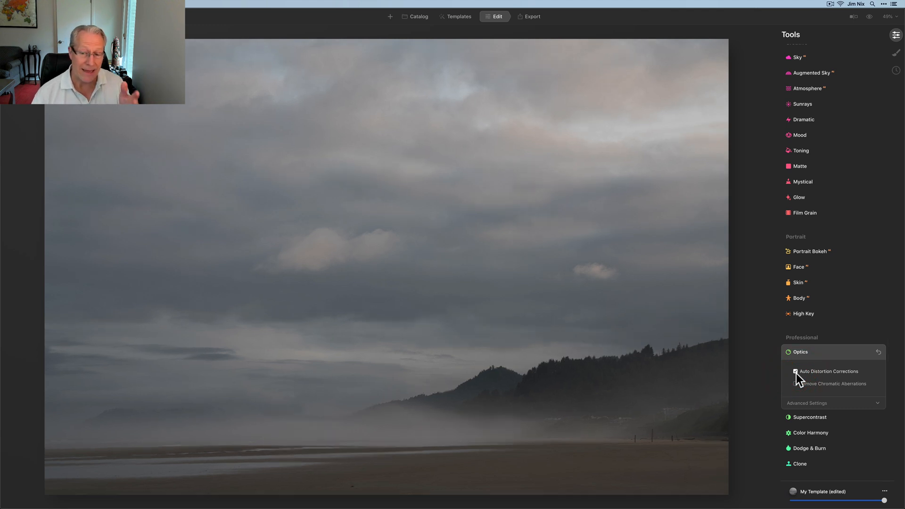
{"action": "left_click", "coordinate": [807, 402]}
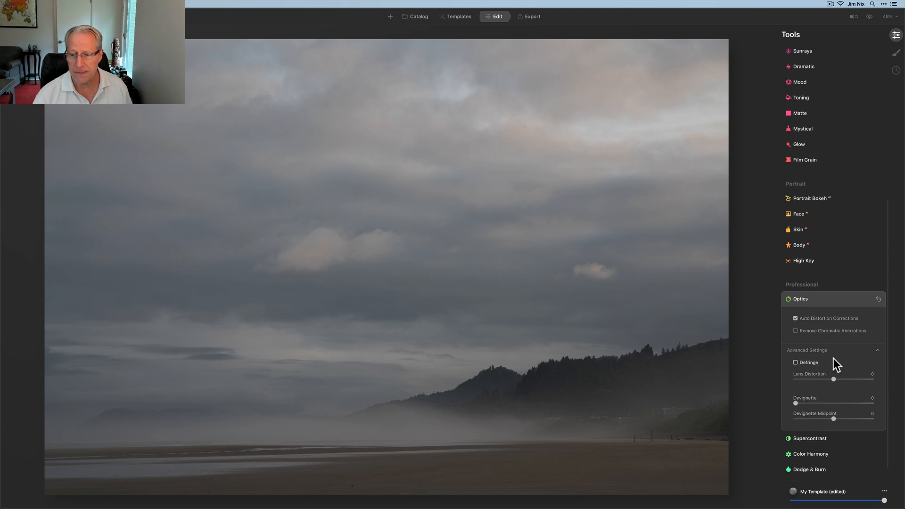
{"action": "left_click_drag", "start_coordinate": [835, 379], "coordinate": [832, 379]}
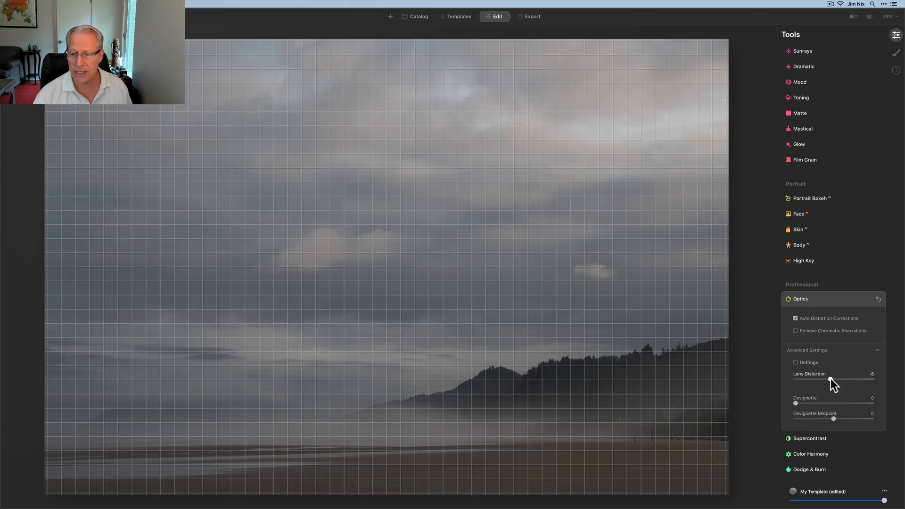
{"action": "left_click_drag", "start_coordinate": [833, 379], "coordinate": [830, 379]}
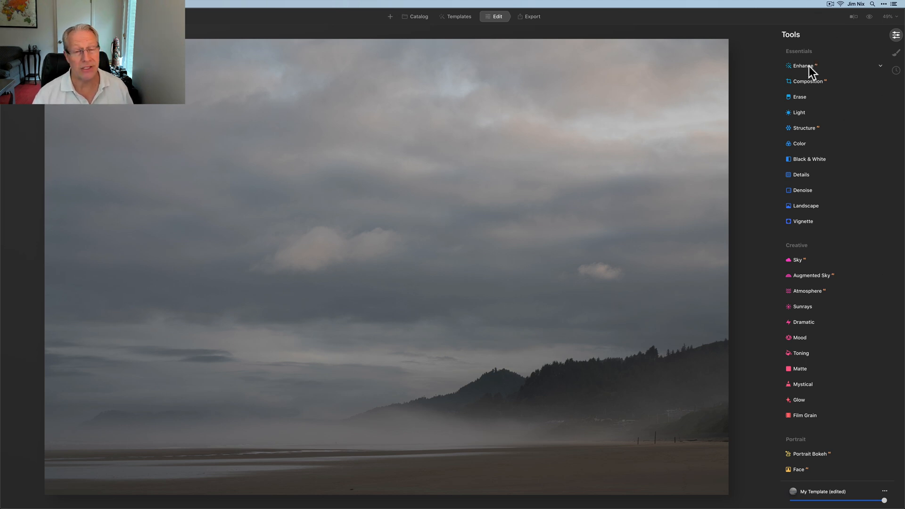
- Raise Enhance AI Accent to 55 to bring out the clouds and fog, then collapse the tool
{"action": "left_click", "coordinate": [802, 65]}
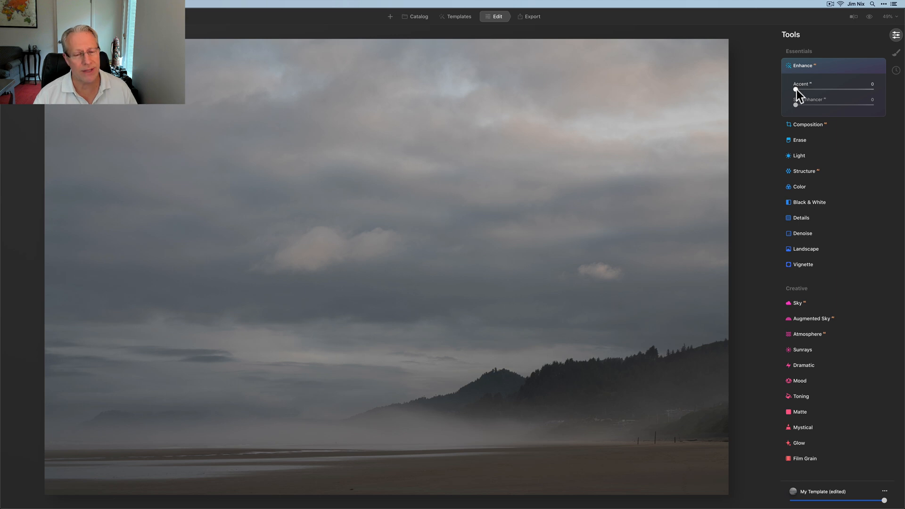
{"action": "left_click_drag", "start_coordinate": [796, 90], "coordinate": [825, 90]}
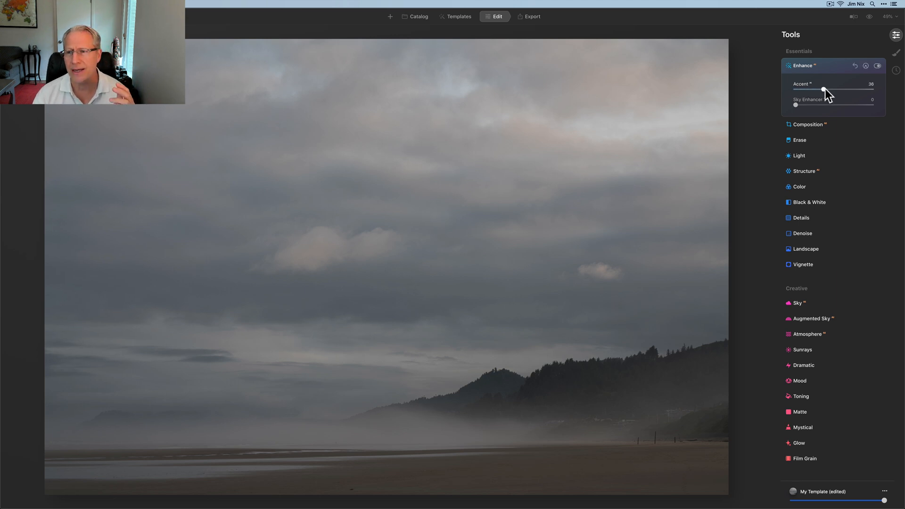
{"action": "left_click_drag", "start_coordinate": [825, 91], "coordinate": [836, 91]}
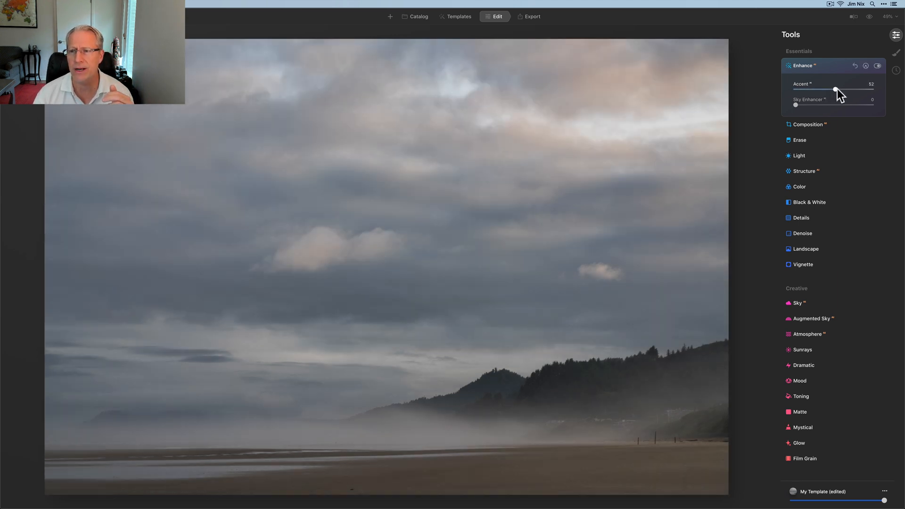
{"action": "left_click_drag", "start_coordinate": [835, 91], "coordinate": [837, 91]}
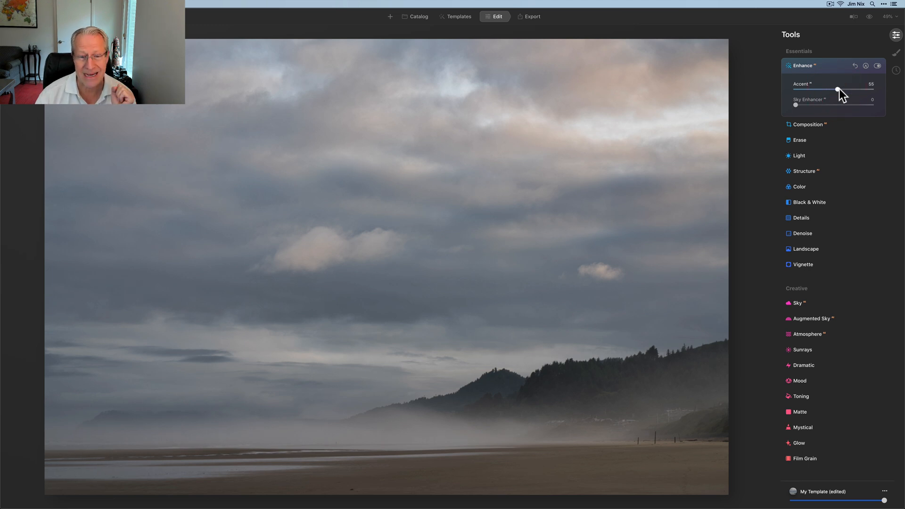
{"action": "left_click", "coordinate": [803, 65]}
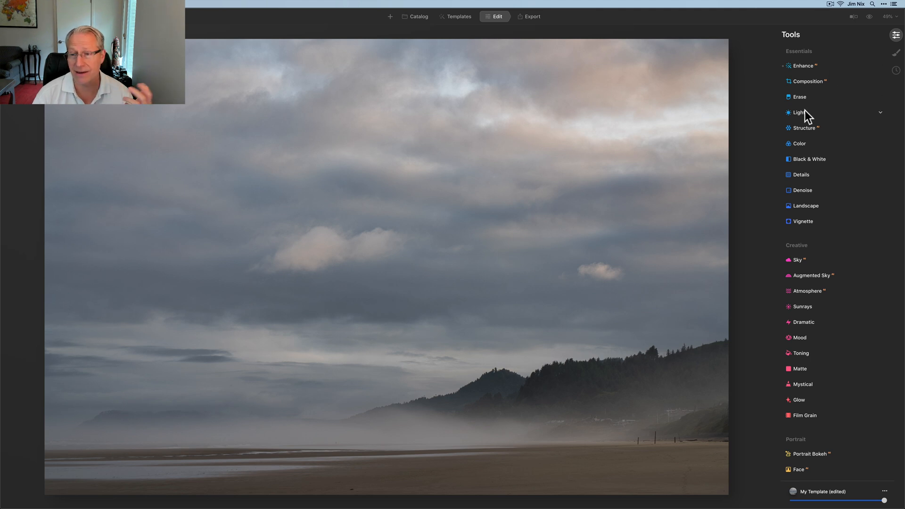
- Cool the Light white balance Temperature to 5236 and compare against the original
{"action": "left_click", "coordinate": [799, 96]}
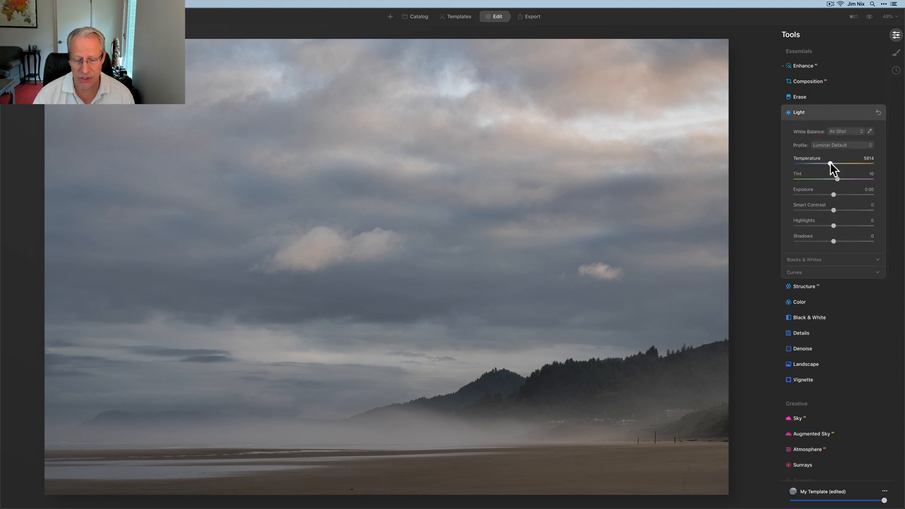
{"action": "left_click_drag", "start_coordinate": [837, 164], "coordinate": [829, 164]}
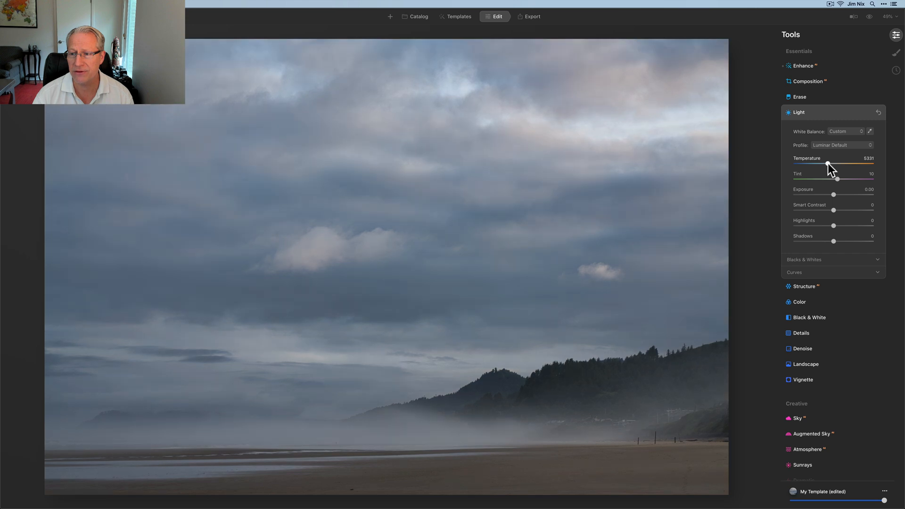
{"action": "left_click_drag", "start_coordinate": [829, 164], "coordinate": [826, 164]}
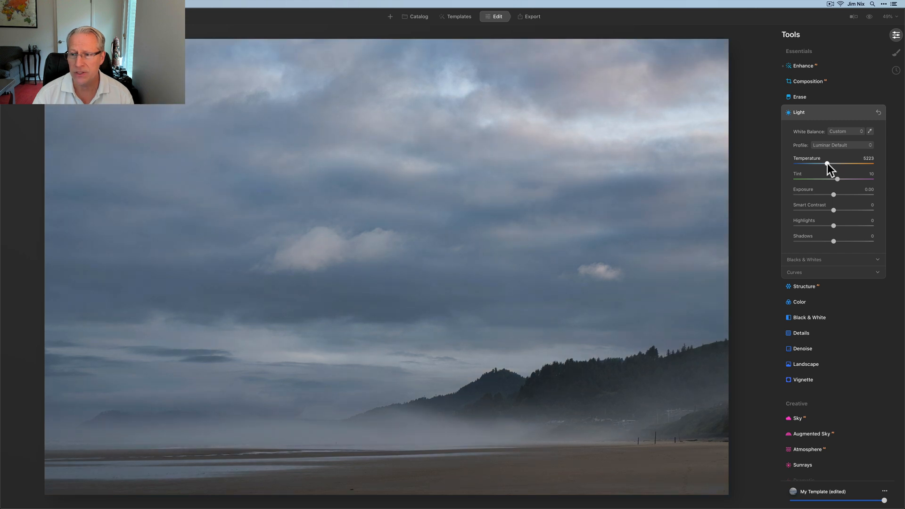
{"action": "left_click_drag", "start_coordinate": [838, 163], "coordinate": [827, 163]}
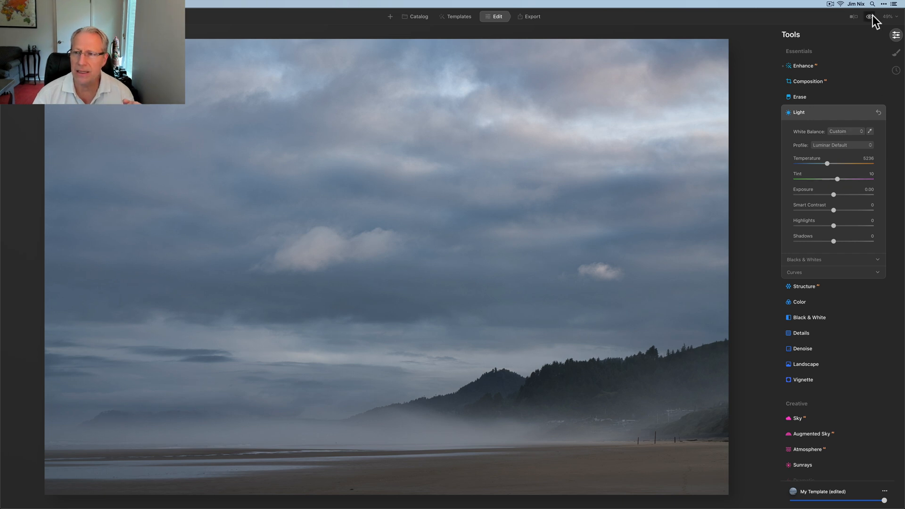
{"action": "left_click", "coordinate": [870, 16]}
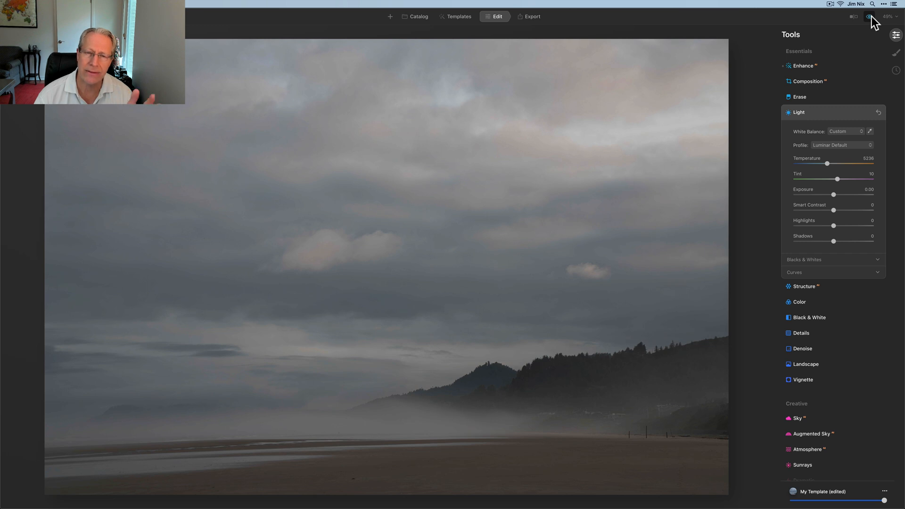
{"action": "left_click", "coordinate": [871, 16]}
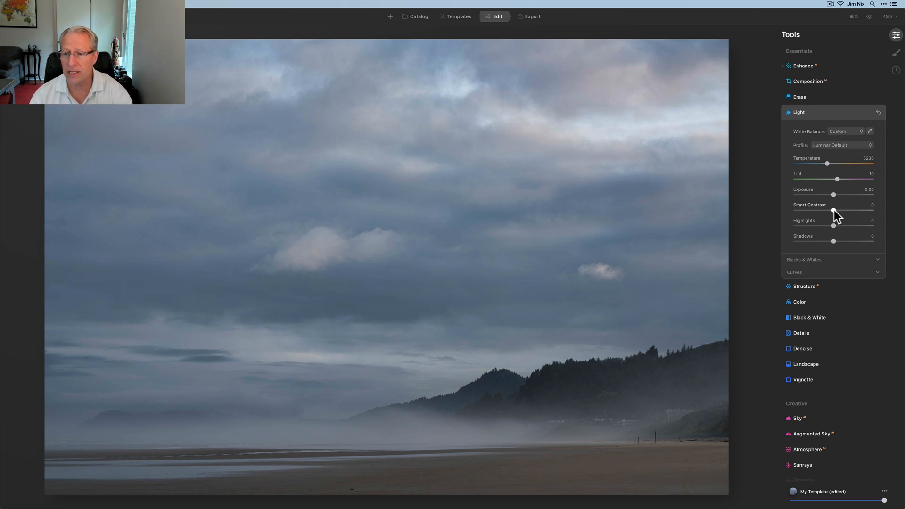
- Set Smart Contrast 47, Highlights -15, Shadows -14 and Whites 25, then collapse Light
{"action": "left_click_drag", "start_coordinate": [832, 210], "coordinate": [850, 211]}
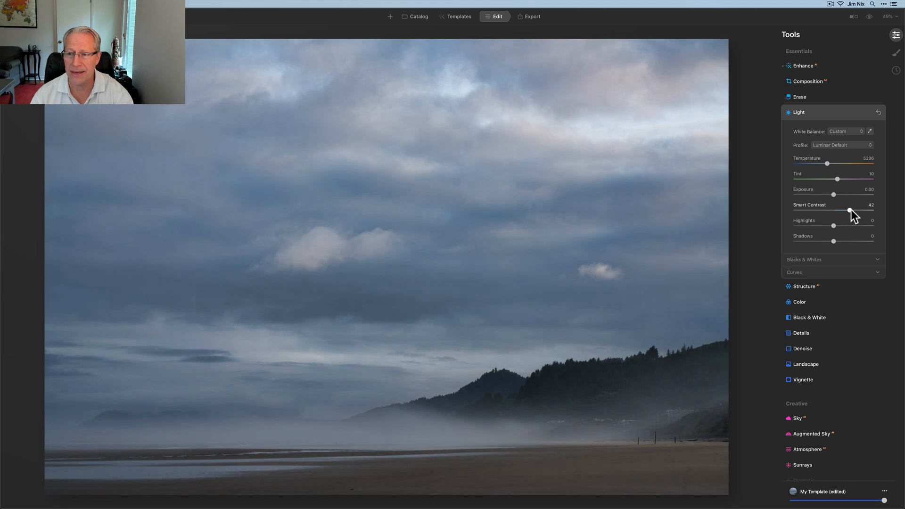
{"action": "left_click_drag", "start_coordinate": [848, 212], "coordinate": [851, 212]}
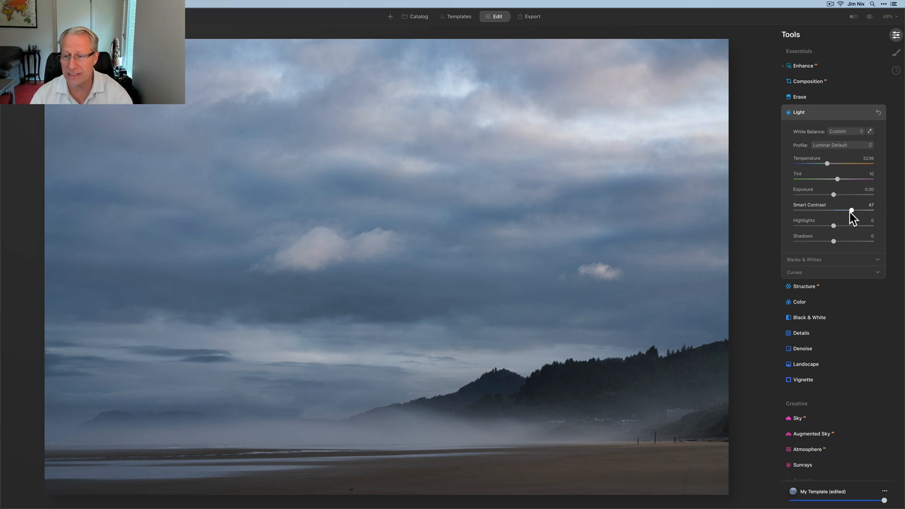
{"action": "left_click_drag", "start_coordinate": [834, 225], "coordinate": [827, 225]}
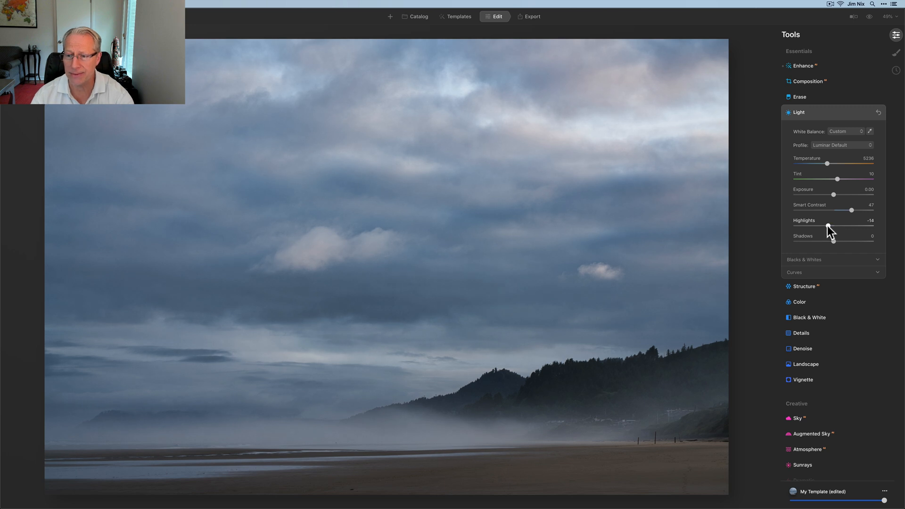
{"action": "left_click_drag", "start_coordinate": [829, 226], "coordinate": [827, 225]}
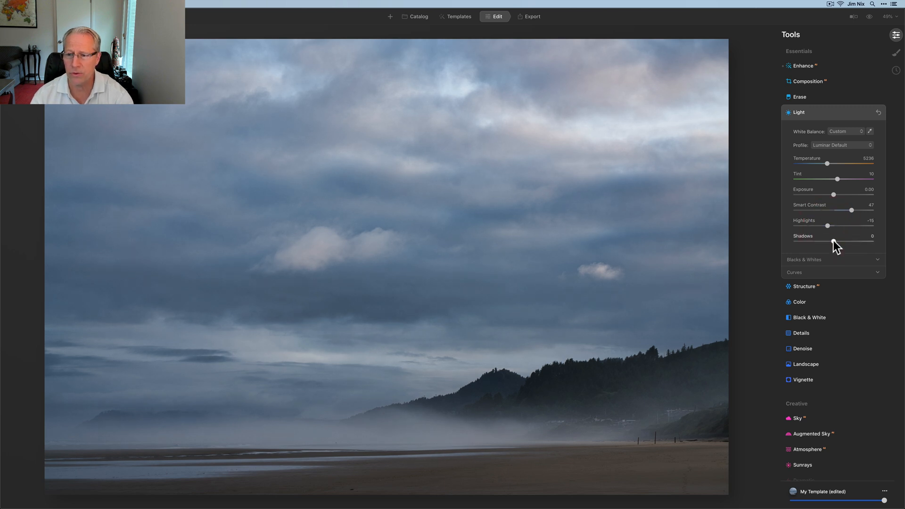
{"action": "left_click_drag", "start_coordinate": [836, 243], "coordinate": [829, 243]}
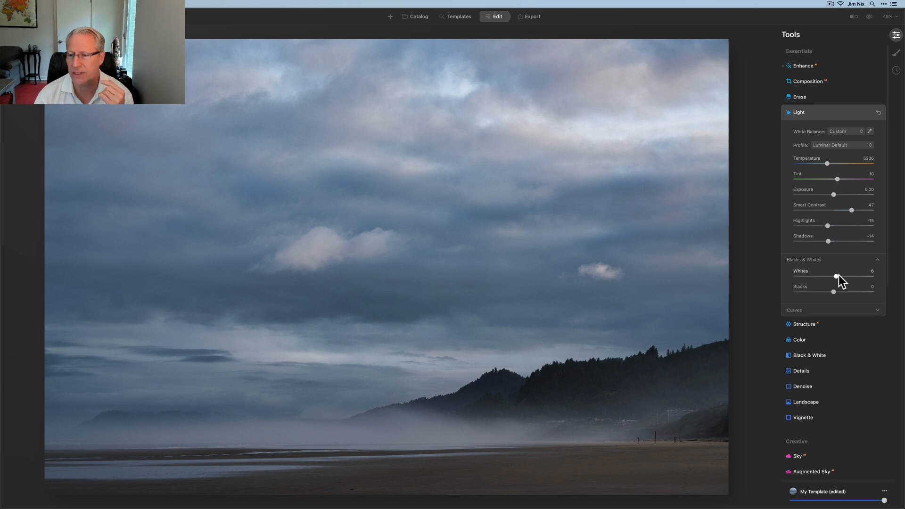
{"action": "left_click_drag", "start_coordinate": [835, 277], "coordinate": [843, 277]}
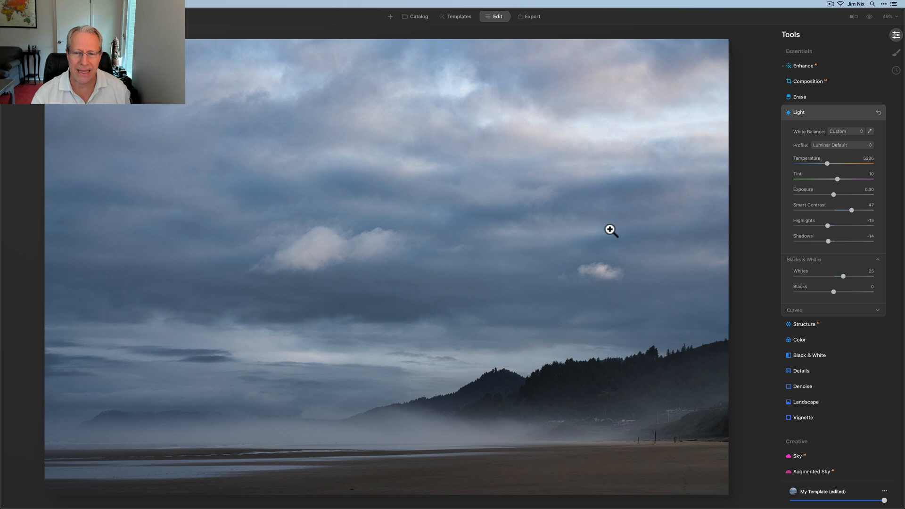
{"action": "mouse_move", "coordinate": [593, 286]}
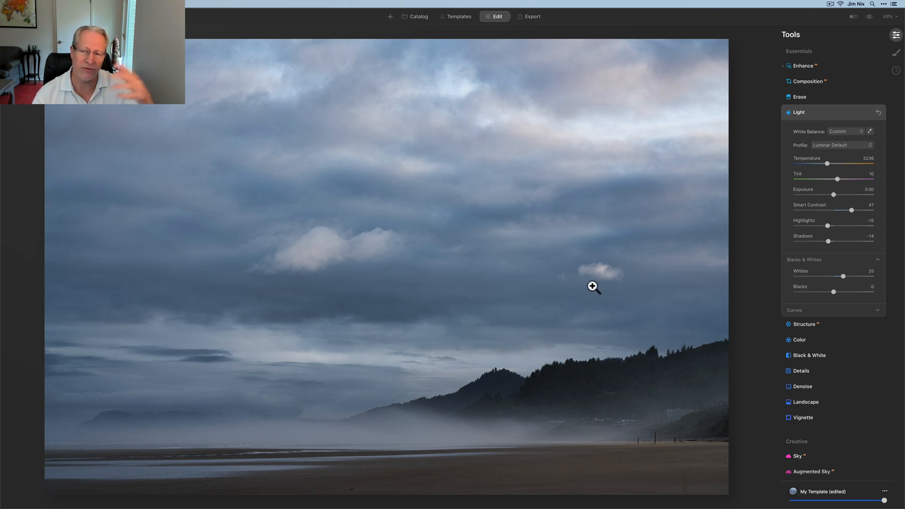
{"action": "mouse_move", "coordinate": [316, 251]}
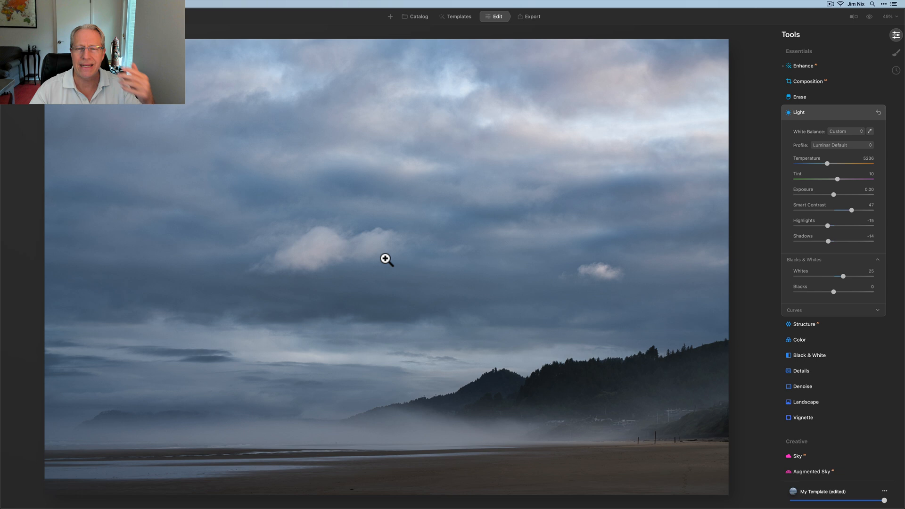
{"action": "mouse_move", "coordinate": [707, 286]}
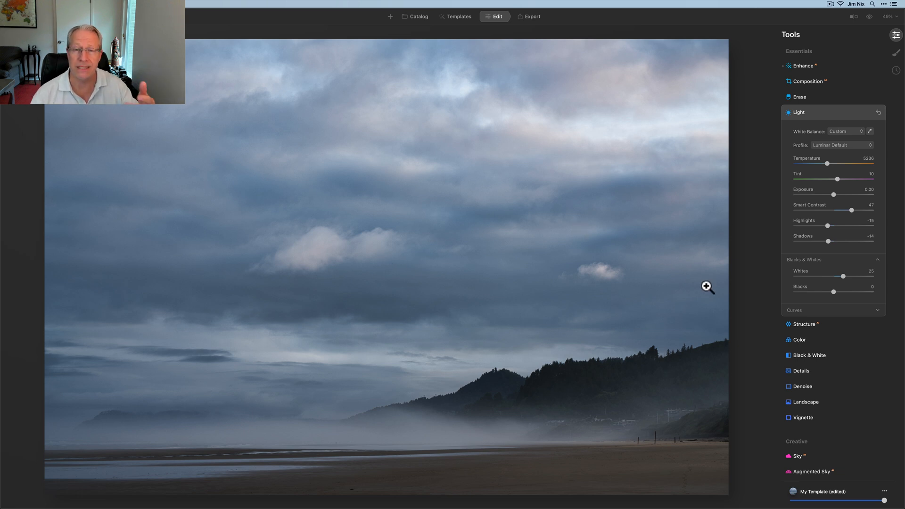
{"action": "mouse_move", "coordinate": [831, 115]}
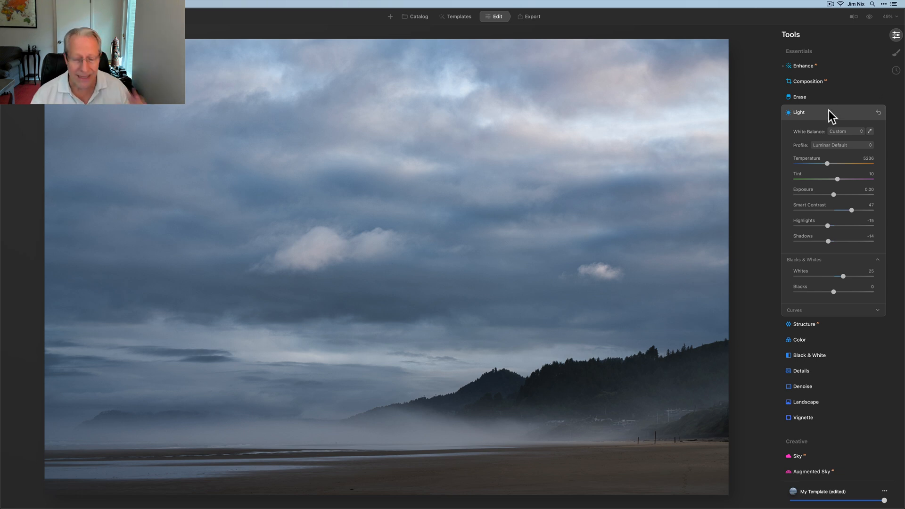
{"action": "left_click", "coordinate": [799, 112]}
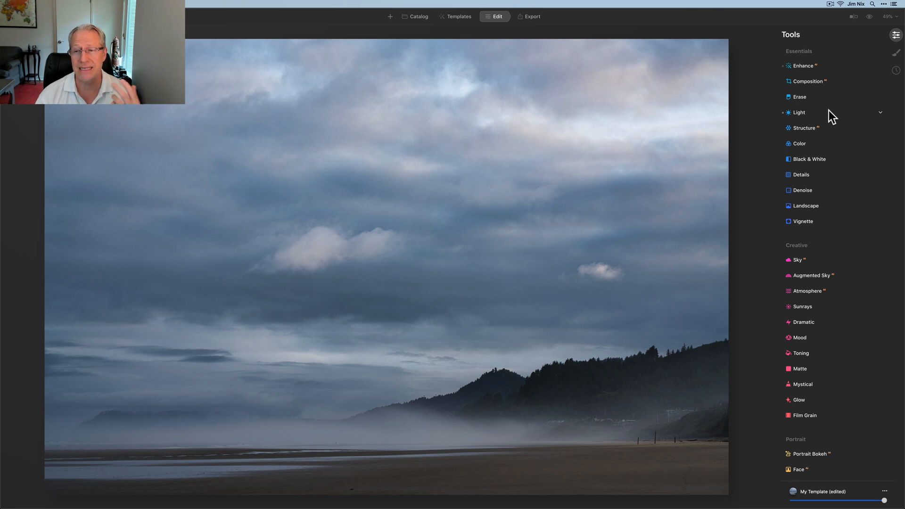
- Soften Structure Amount to about -26, then expand the Landscape tool
{"action": "left_click", "coordinate": [803, 127]}
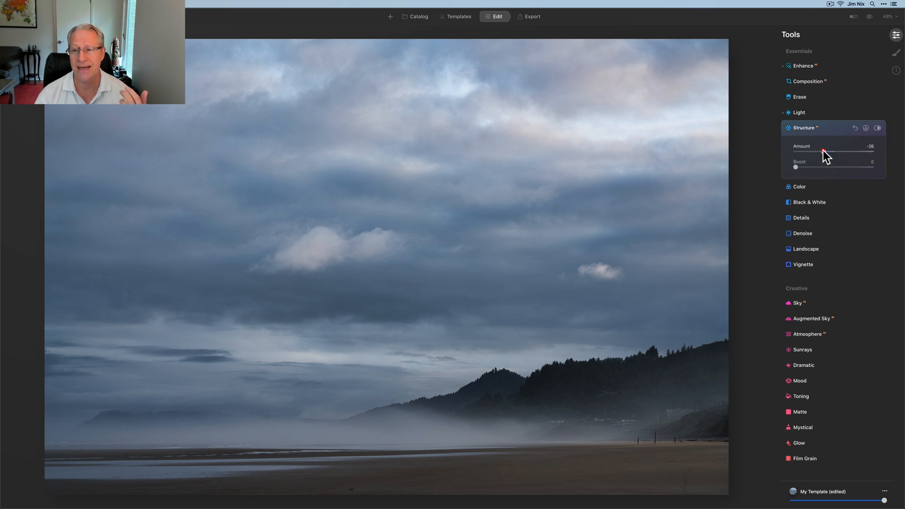
{"action": "left_click_drag", "start_coordinate": [822, 153], "coordinate": [824, 153]}
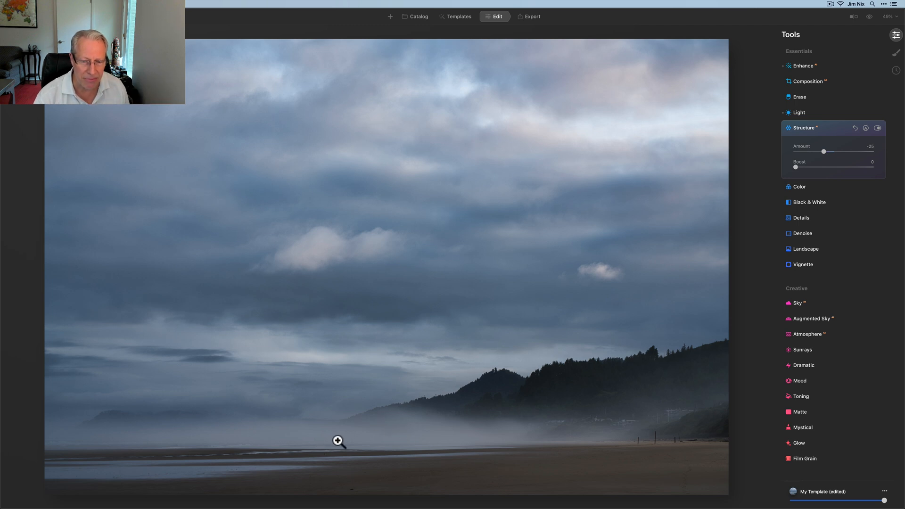
{"action": "left_click", "coordinate": [337, 440]}
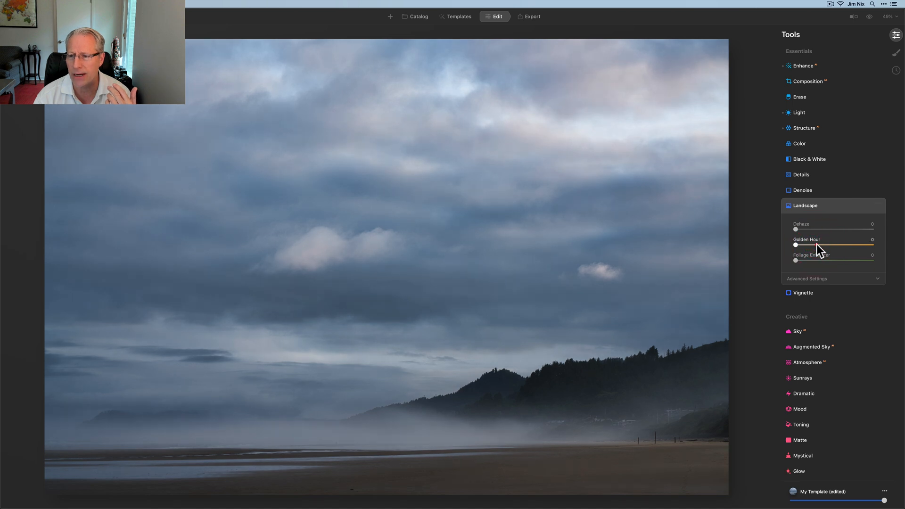
- Warm the scene with Golden Hour 35 in Landscape, then move on to Toning
{"action": "left_click_drag", "start_coordinate": [796, 245], "coordinate": [843, 245]}
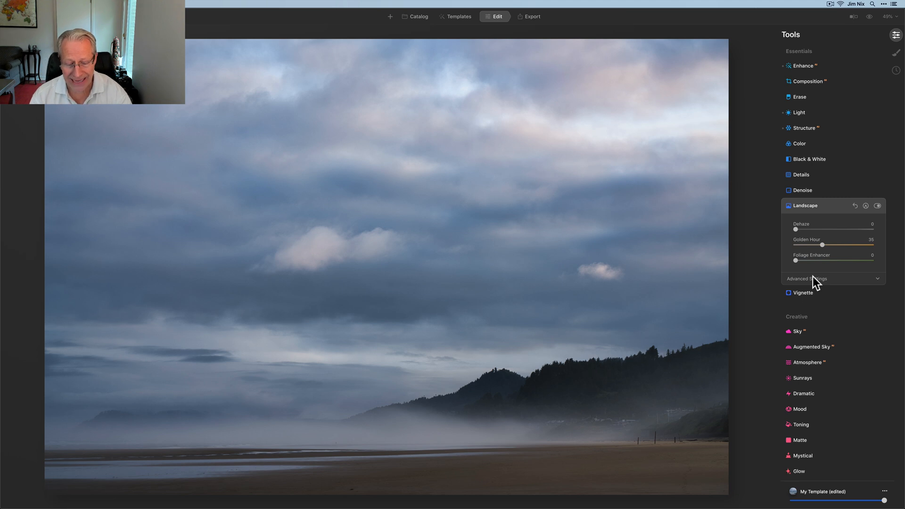
{"action": "scroll", "scroll_direction": "down", "scroll_amount": 3}
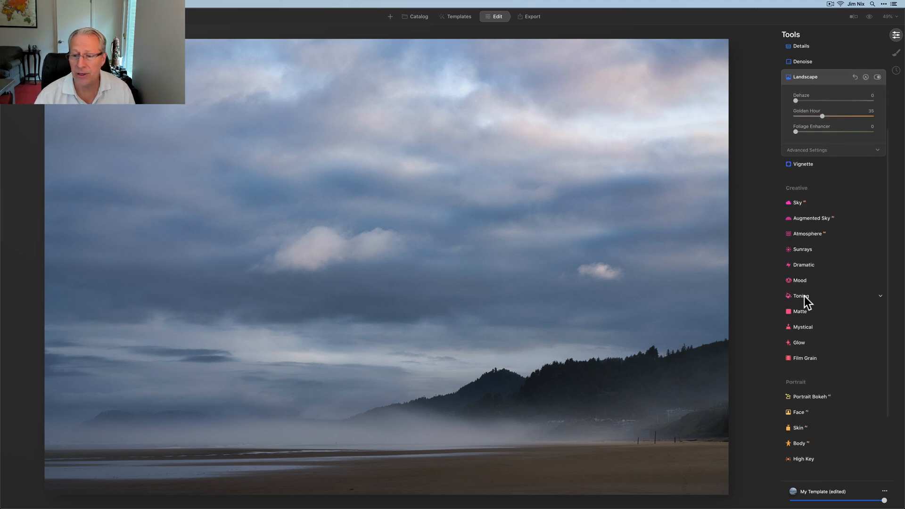
{"action": "left_click", "coordinate": [802, 295]}
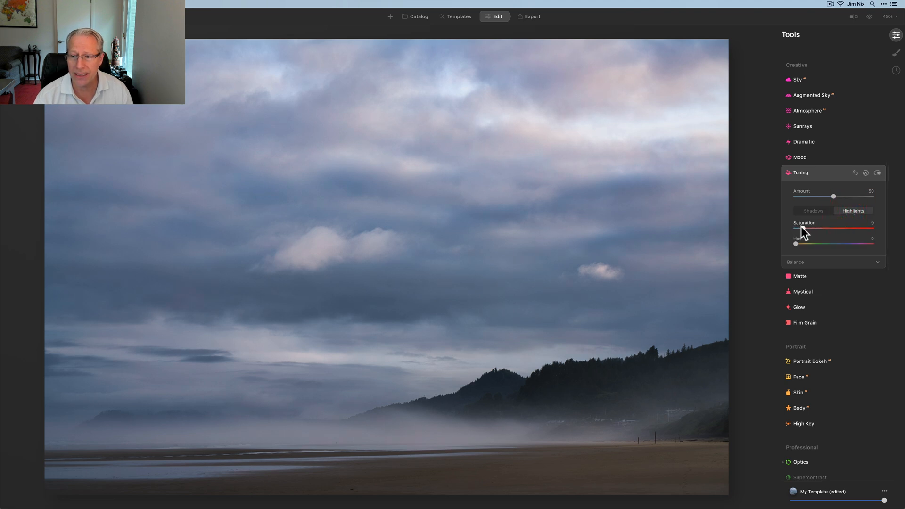
- Tint the highlights rosy pink at Saturation 20, Hue 0, then switch to Shadows toning
{"action": "left_click_drag", "start_coordinate": [814, 228], "coordinate": [826, 229]}
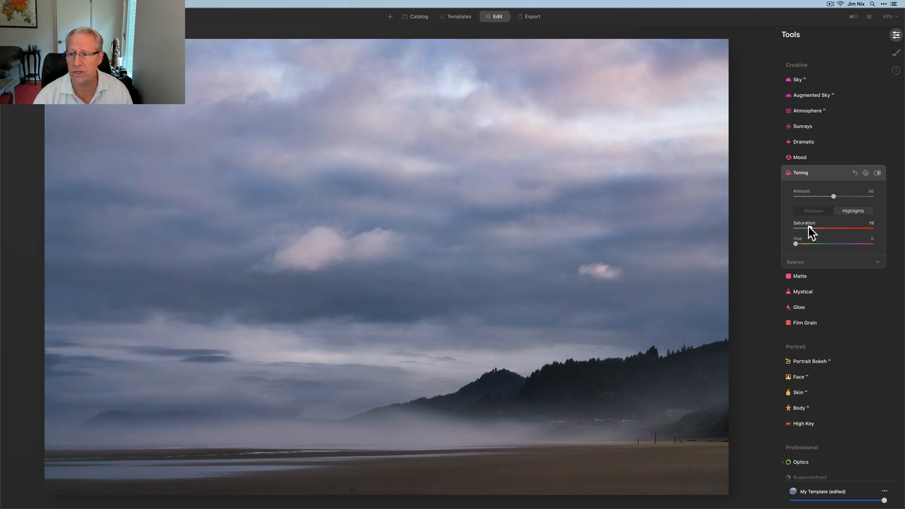
{"action": "left_click_drag", "start_coordinate": [805, 229], "coordinate": [811, 229]}
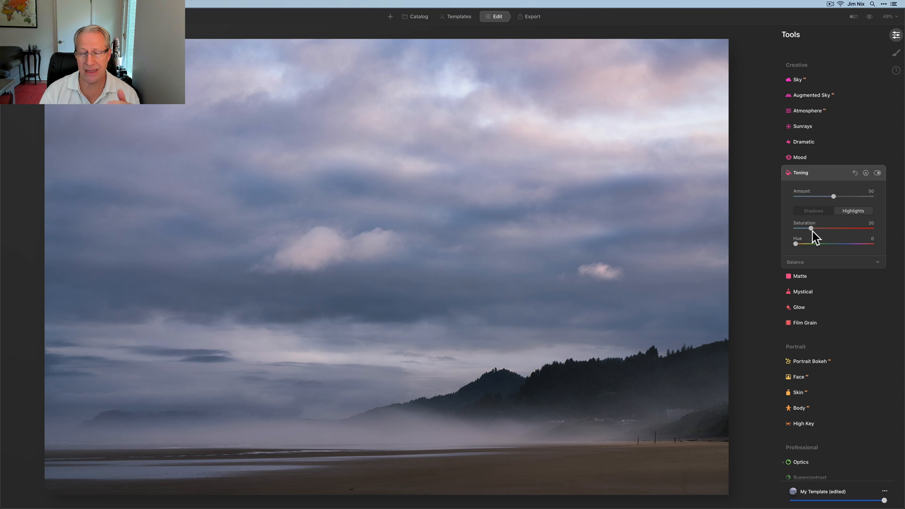
{"action": "left_click_drag", "start_coordinate": [811, 228], "coordinate": [820, 228]}
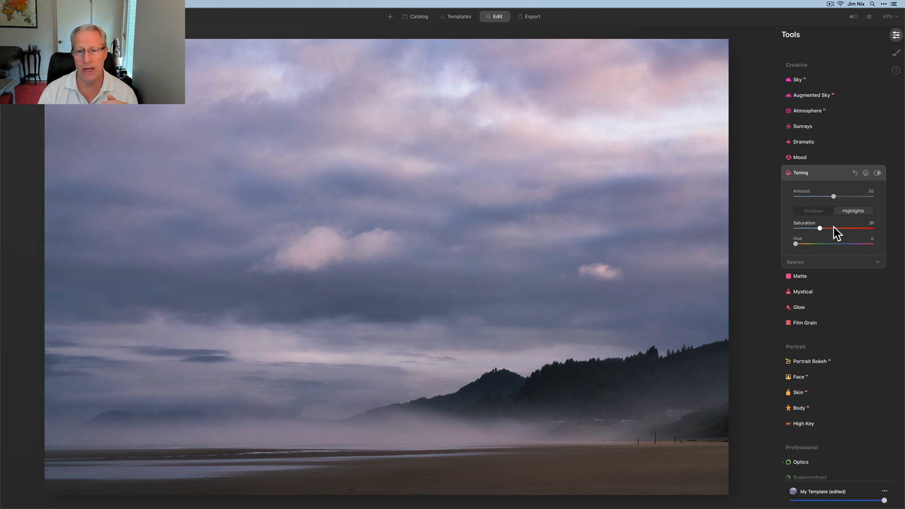
{"action": "left_click_drag", "start_coordinate": [832, 228], "coordinate": [814, 228]}
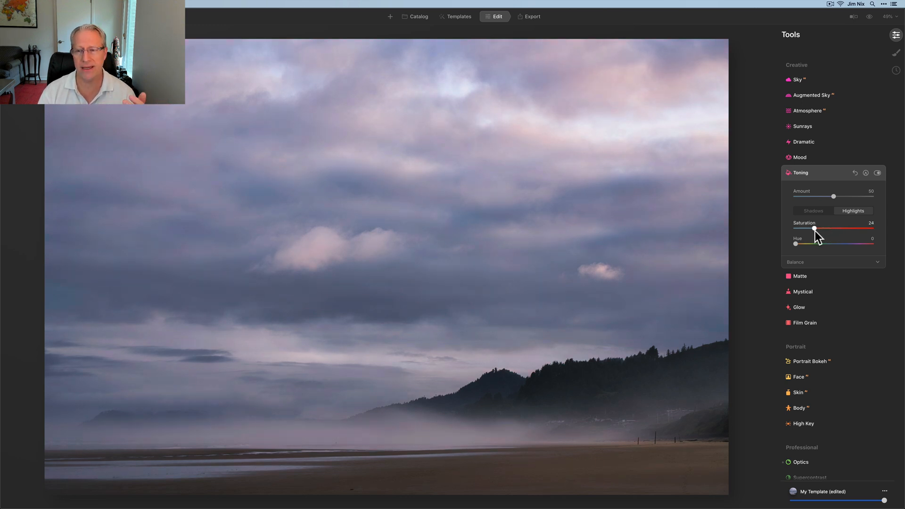
{"action": "left_click_drag", "start_coordinate": [814, 228], "coordinate": [811, 228]}
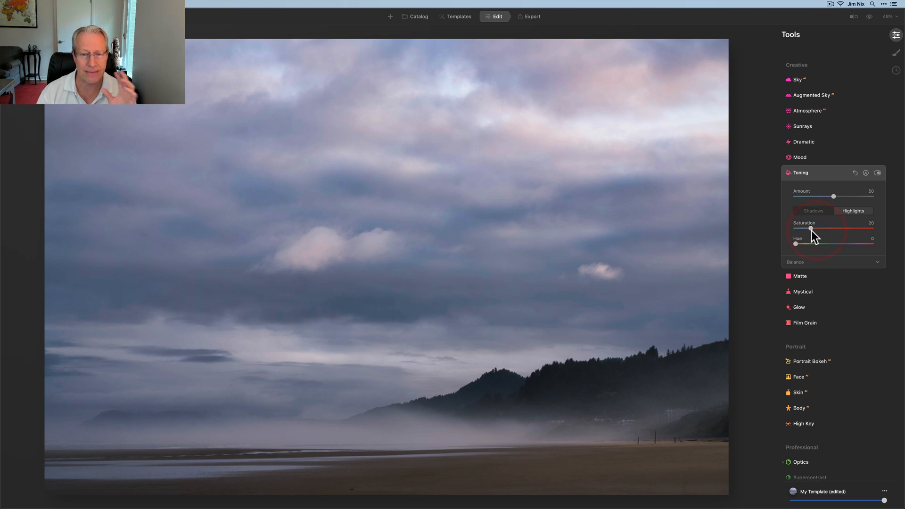
{"action": "mouse_move", "coordinate": [813, 226]}
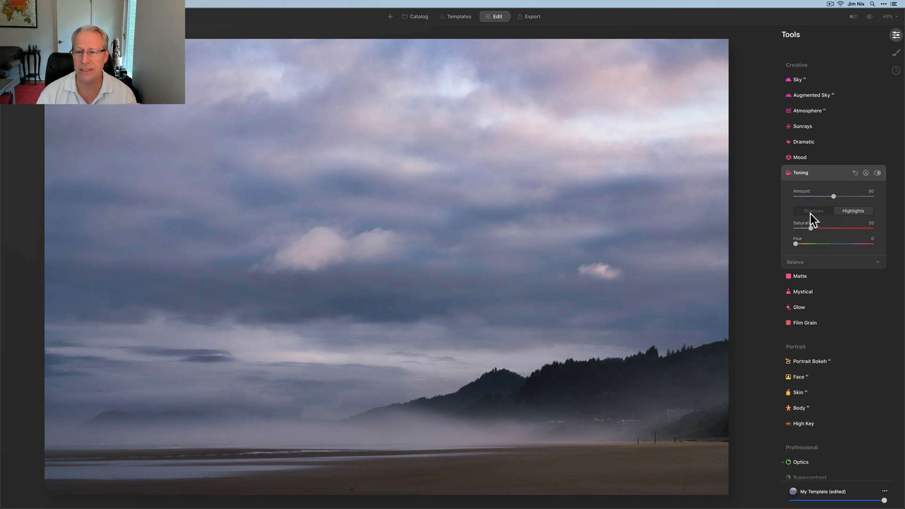
{"action": "left_click", "coordinate": [813, 210]}
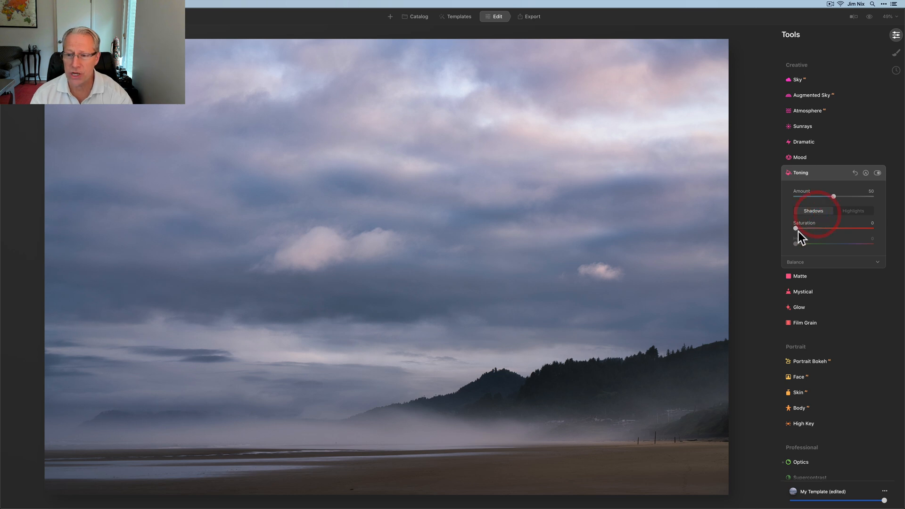
- Give the shadows a blue tint, Hue 209 at Saturation 12, then return to Highlights
{"action": "left_click_drag", "start_coordinate": [796, 228], "coordinate": [807, 228]}
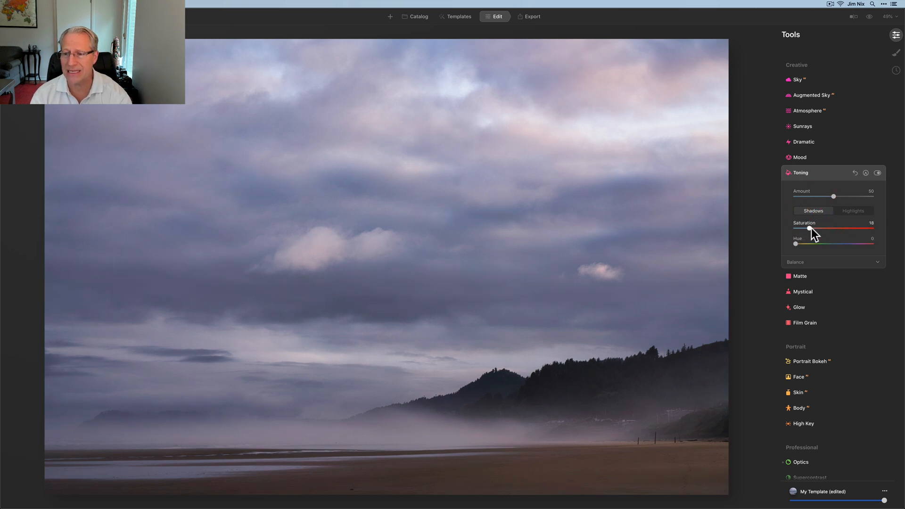
{"action": "left_click_drag", "start_coordinate": [801, 228], "coordinate": [804, 229]}
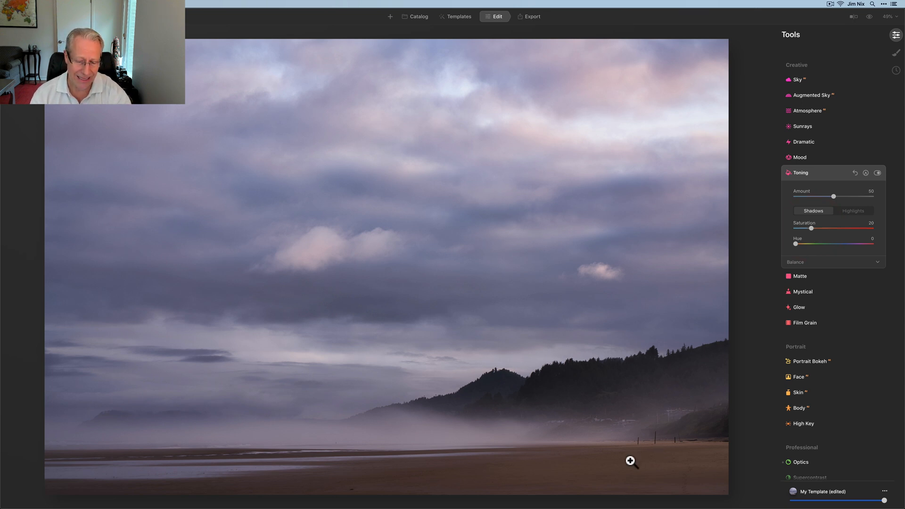
{"action": "left_click_drag", "start_coordinate": [796, 244], "coordinate": [840, 244]}
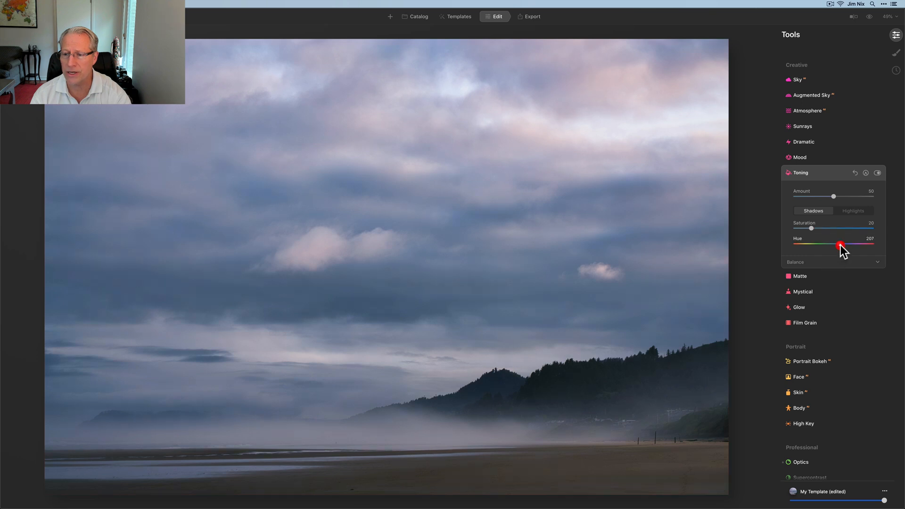
{"action": "left_click_drag", "start_coordinate": [840, 246], "coordinate": [839, 245]}
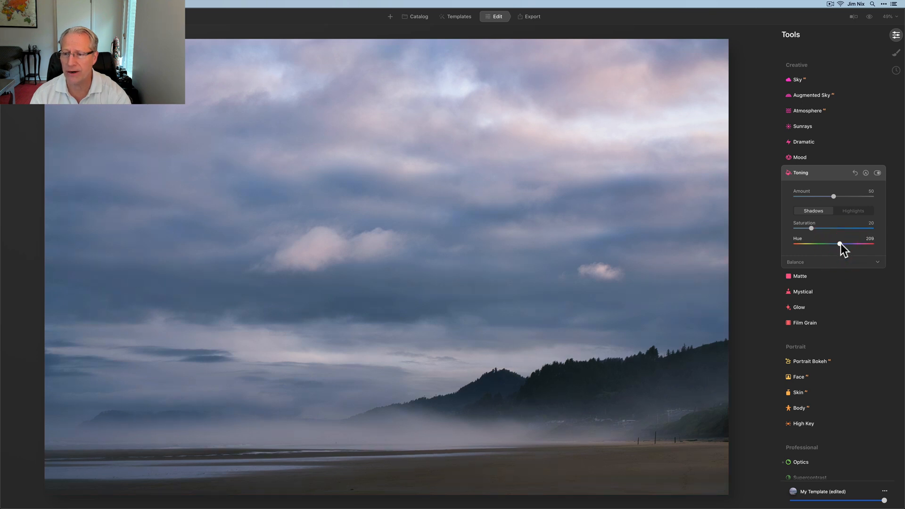
{"action": "left_click_drag", "start_coordinate": [841, 244], "coordinate": [840, 245]}
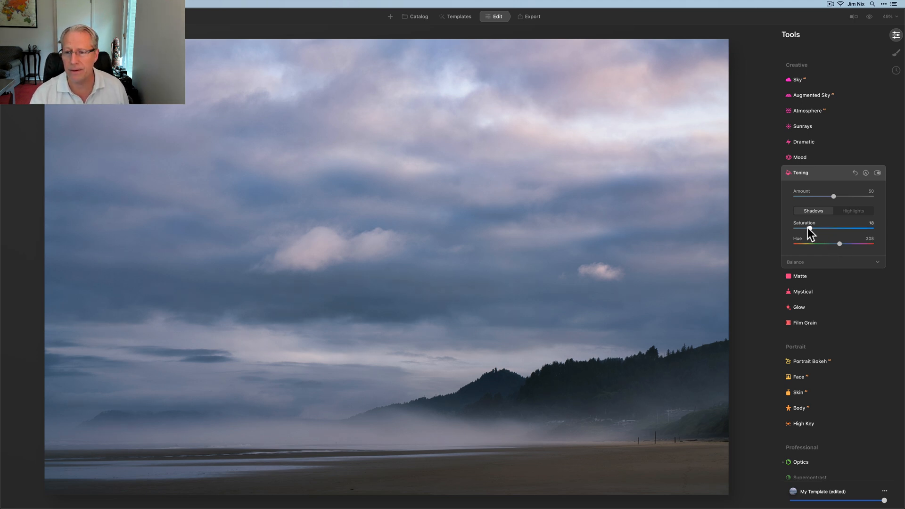
{"action": "left_click_drag", "start_coordinate": [860, 229], "coordinate": [857, 229]}
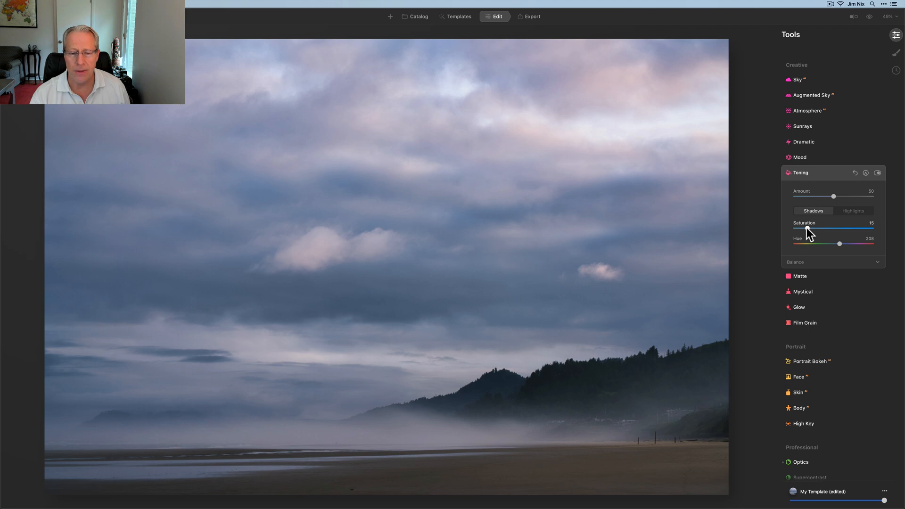
{"action": "left_click_drag", "start_coordinate": [860, 228], "coordinate": [857, 229]}
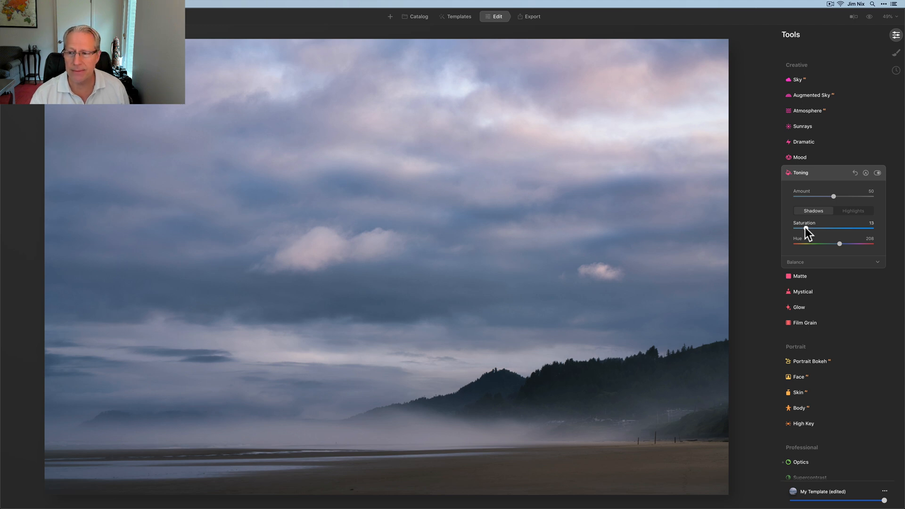
{"action": "left_click_drag", "start_coordinate": [809, 228], "coordinate": [807, 228]}
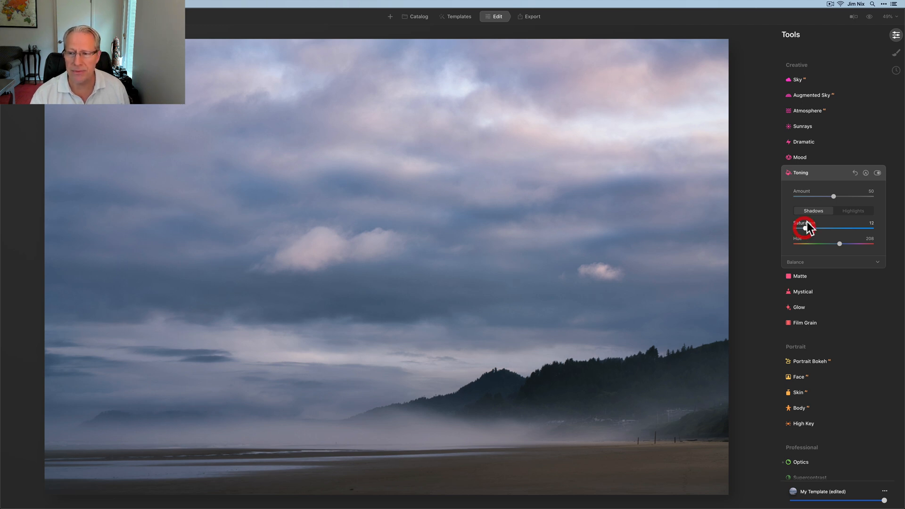
{"action": "left_click", "coordinate": [853, 210]}
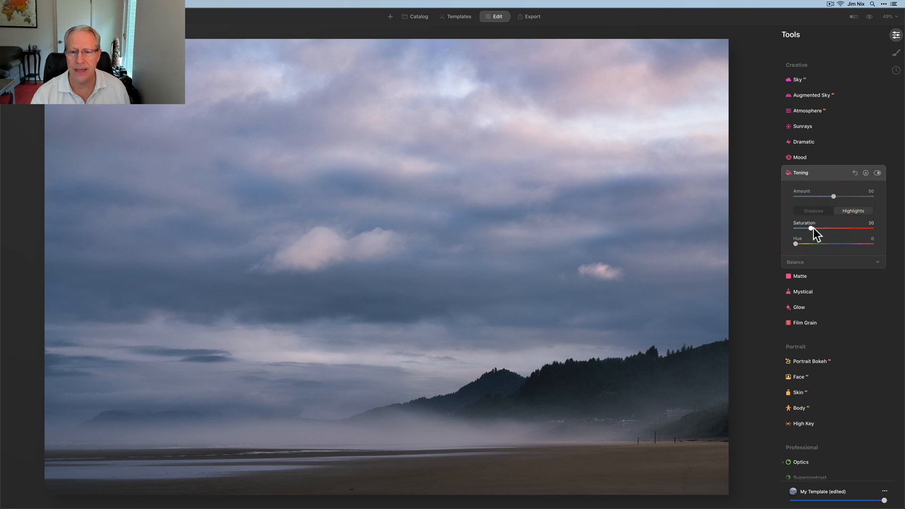
- Raise the highlight toning Saturation to about 23
{"action": "left_click_drag", "start_coordinate": [833, 228], "coordinate": [814, 228]}
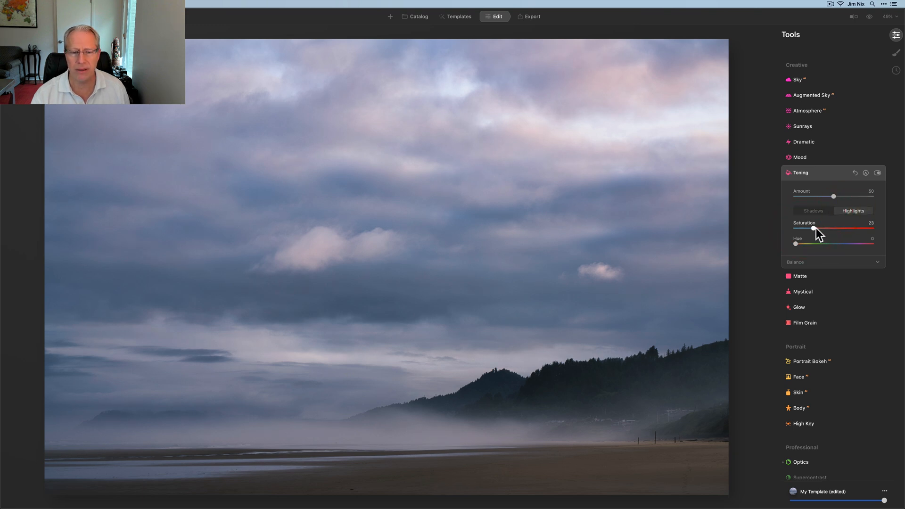
{"action": "left_click_drag", "start_coordinate": [814, 228], "coordinate": [814, 228]}
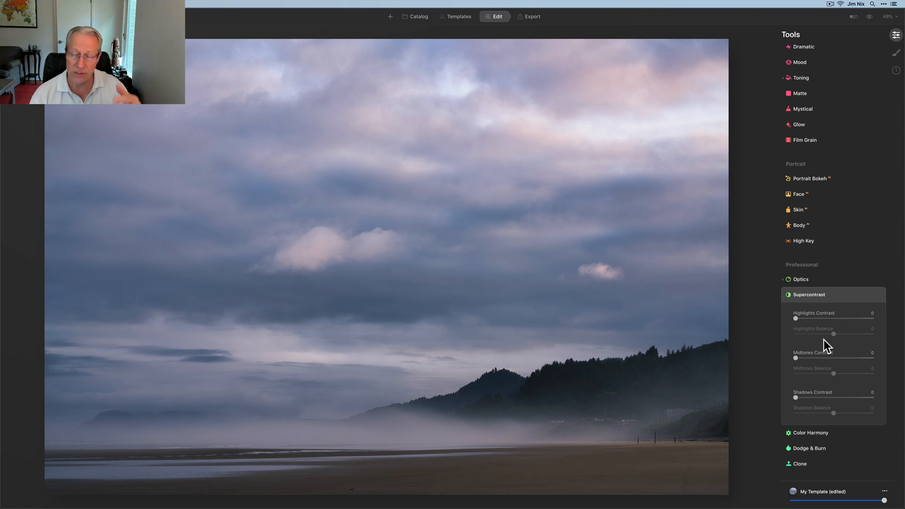
{"action": "mouse_move", "coordinate": [810, 367]}
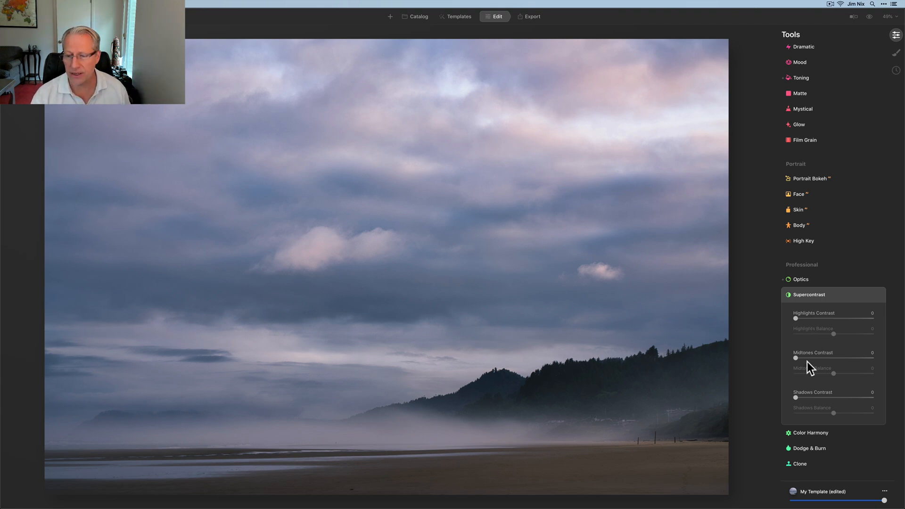
- Set Supercontrast Midtones Contrast to 20 and Shadows Contrast to 33
{"action": "left_click_drag", "start_coordinate": [796, 358], "coordinate": [799, 358]}
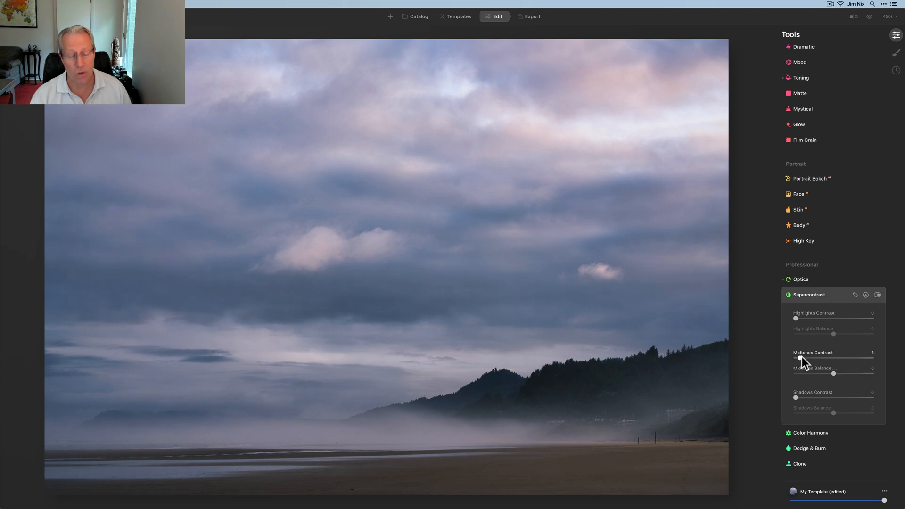
{"action": "left_click_drag", "start_coordinate": [800, 357], "coordinate": [805, 357]}
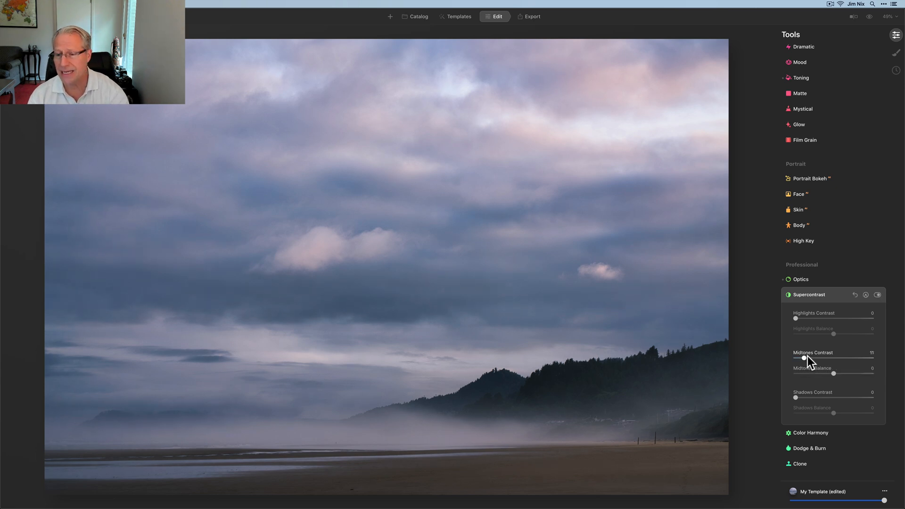
{"action": "left_click_drag", "start_coordinate": [805, 358], "coordinate": [814, 357]}
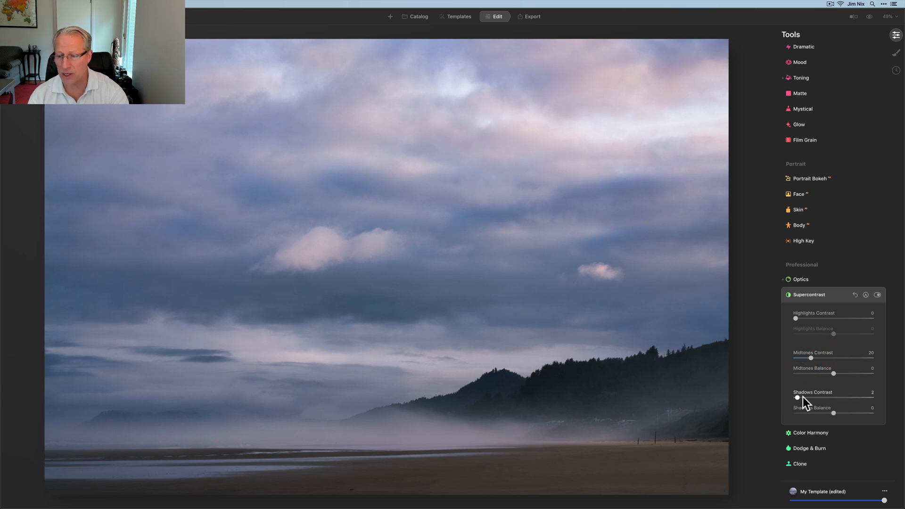
{"action": "left_click_drag", "start_coordinate": [798, 397], "coordinate": [826, 397]}
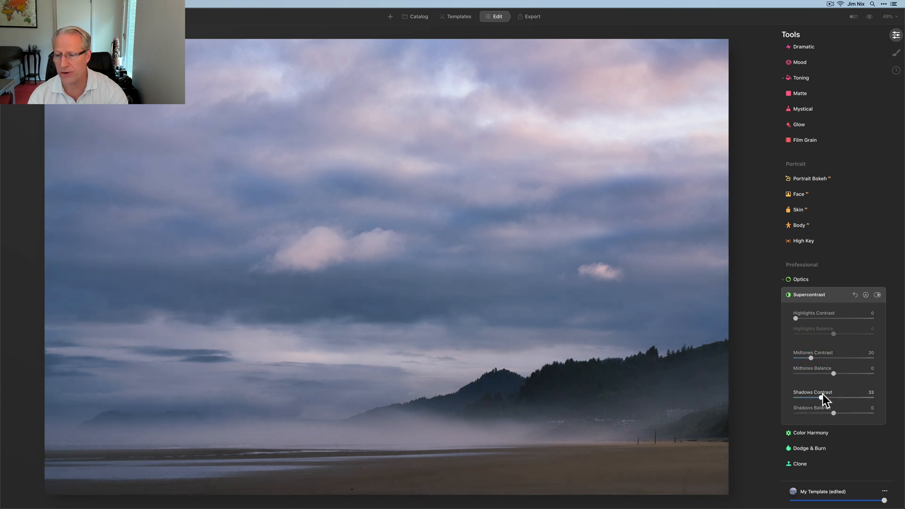
{"action": "mouse_move", "coordinate": [835, 375]}
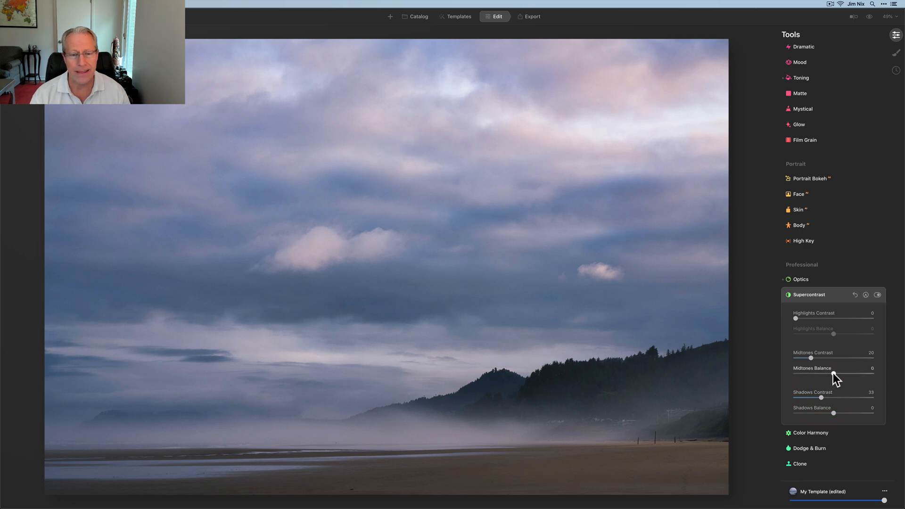
- Pull Midtones Balance to about -20, then toggle Supercontrast off to compare
{"action": "left_click_drag", "start_coordinate": [834, 372], "coordinate": [829, 372]}
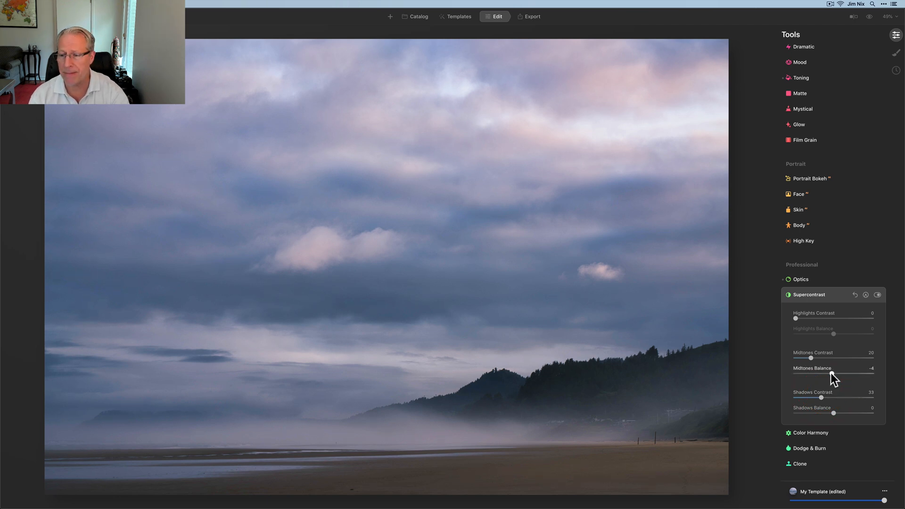
{"action": "left_click_drag", "start_coordinate": [843, 374], "coordinate": [826, 374]}
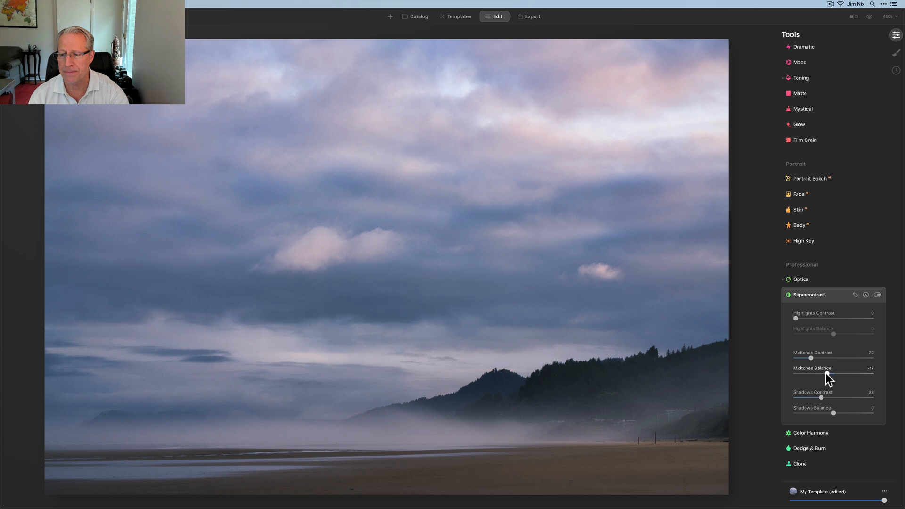
{"action": "left_click_drag", "start_coordinate": [829, 375], "coordinate": [824, 374]}
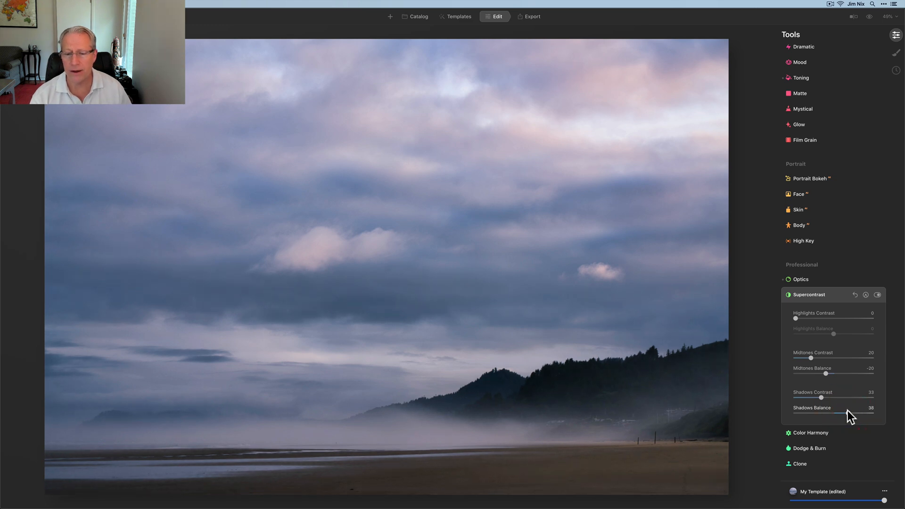
{"action": "left_click", "coordinate": [877, 296]}
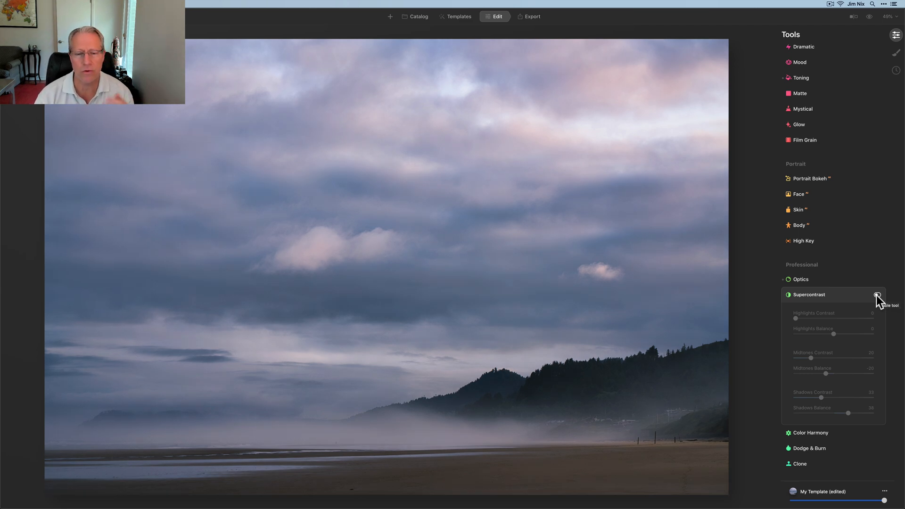
{"action": "left_click", "coordinate": [877, 295]}
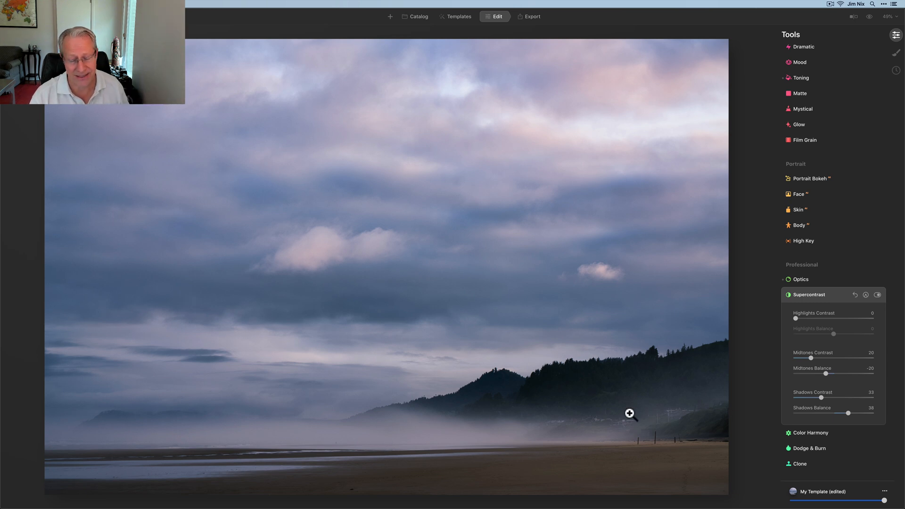
- Switch from Supercontrast to the Light tool and start raising Whites toward 60
{"action": "left_click", "coordinate": [809, 294]}
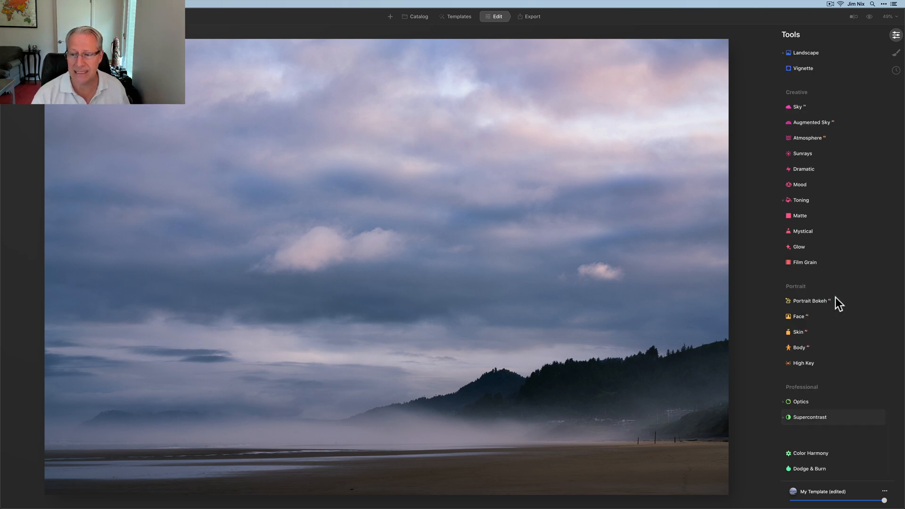
{"action": "scroll", "scroll_direction": "down", "scroll_amount": 3}
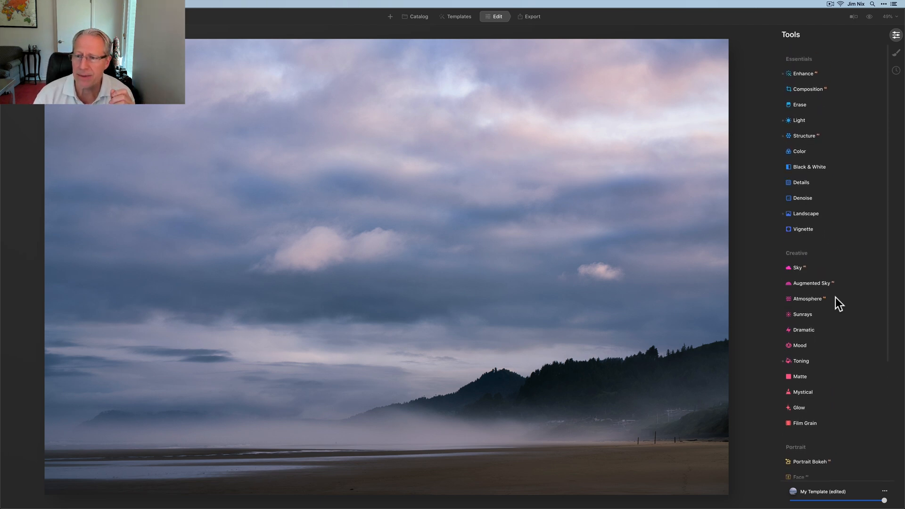
{"action": "left_click", "coordinate": [799, 119]}
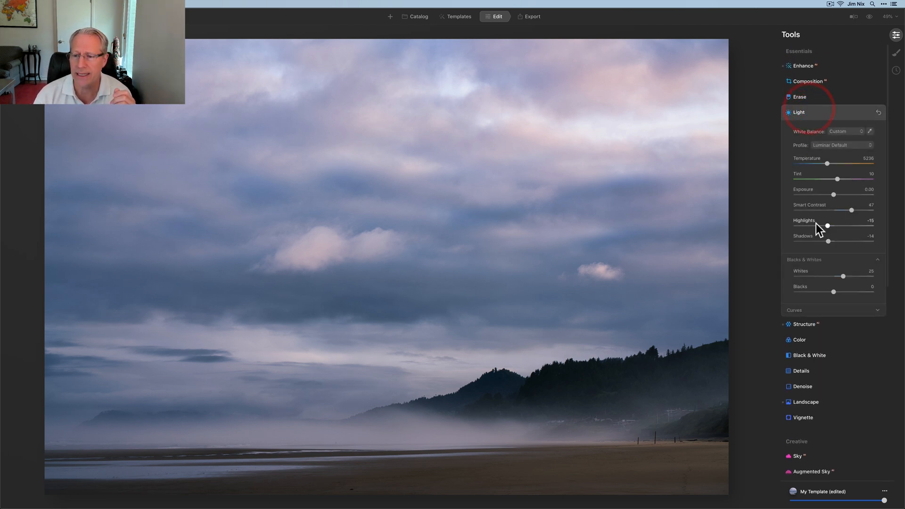
{"action": "left_click_drag", "start_coordinate": [841, 277], "coordinate": [845, 276]}
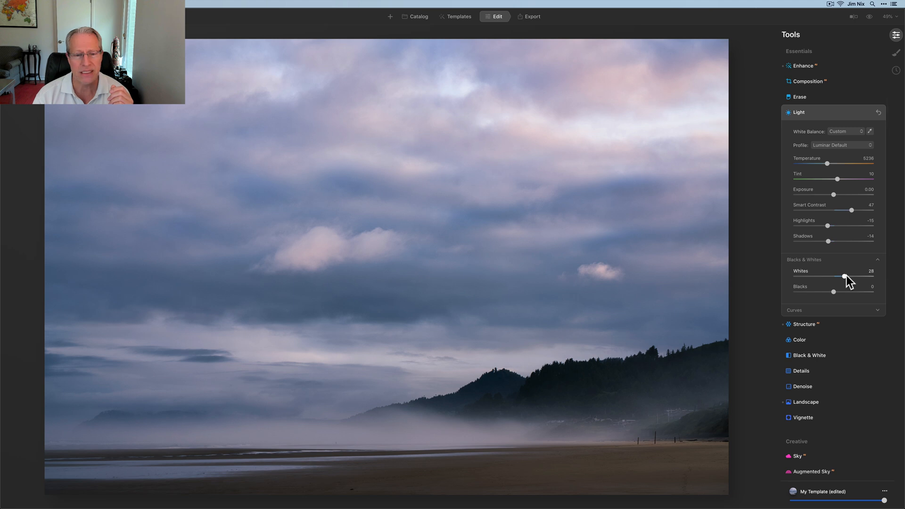
{"action": "left_click_drag", "start_coordinate": [845, 278], "coordinate": [856, 277]}
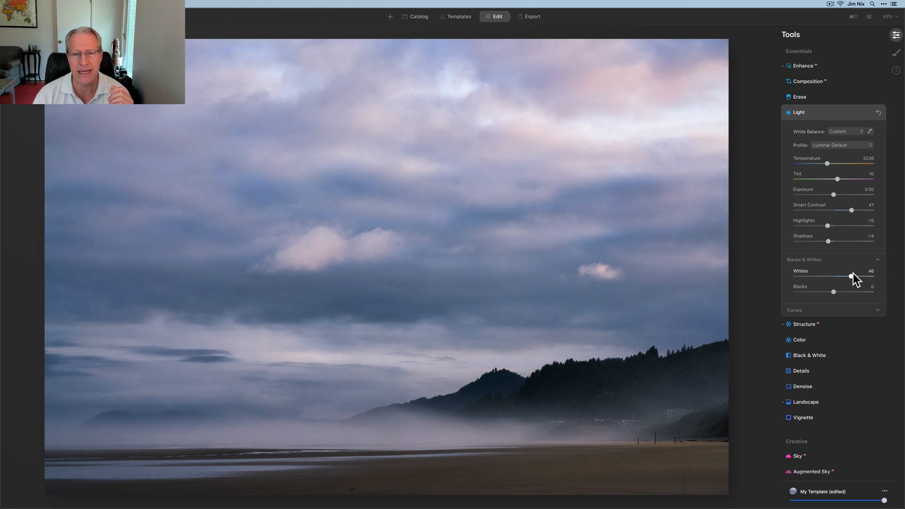
{"action": "left_click_drag", "start_coordinate": [852, 277], "coordinate": [855, 276]}
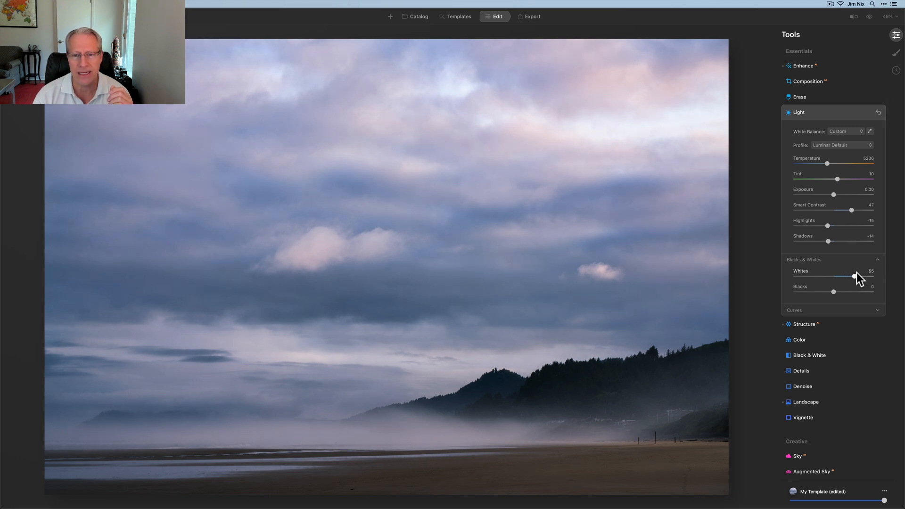
{"action": "mouse_move", "coordinate": [854, 277]}
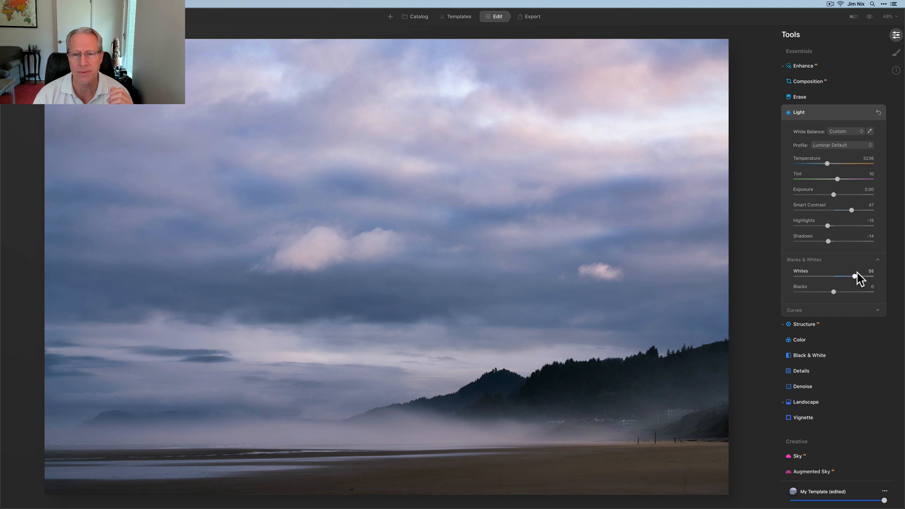
{"action": "left_click_drag", "start_coordinate": [855, 276], "coordinate": [855, 277]}
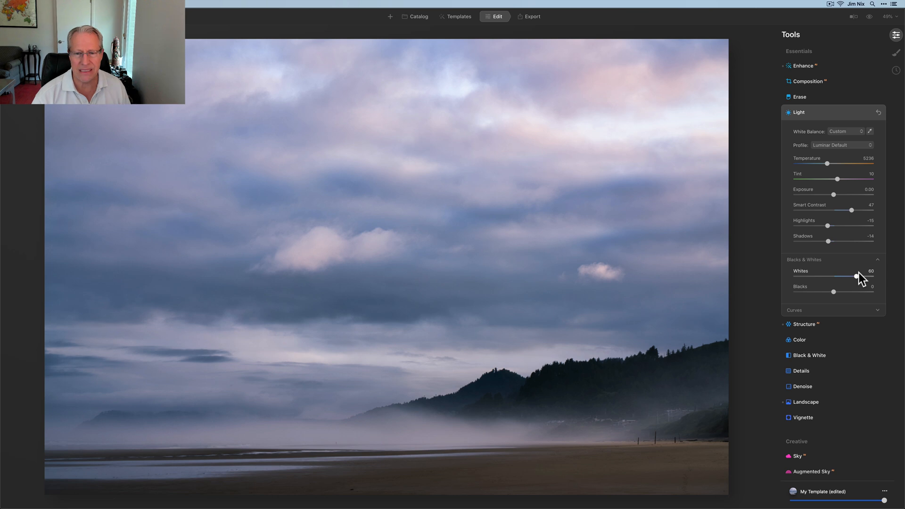
- Re-adjust Whites up and down, settling near 81 to brighten the clouds and fog
{"action": "left_click_drag", "start_coordinate": [855, 277], "coordinate": [840, 278]}
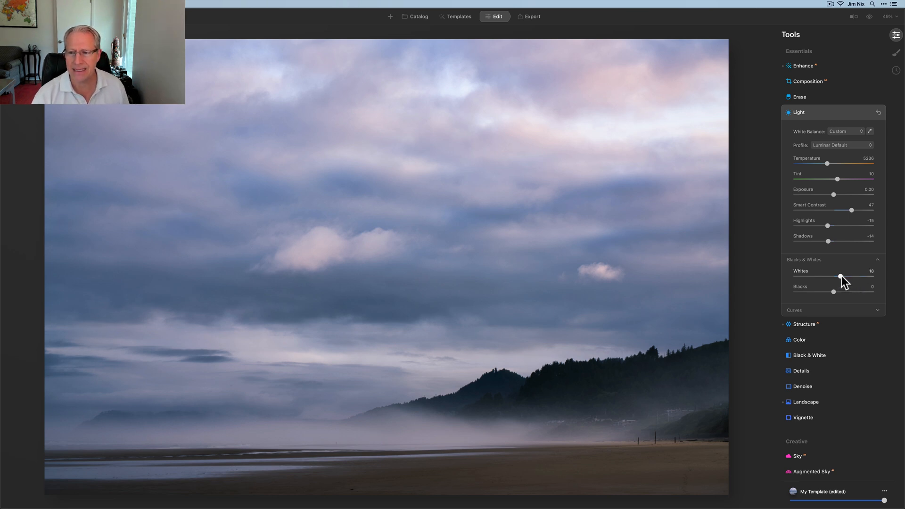
{"action": "left_click_drag", "start_coordinate": [841, 278], "coordinate": [848, 278]}
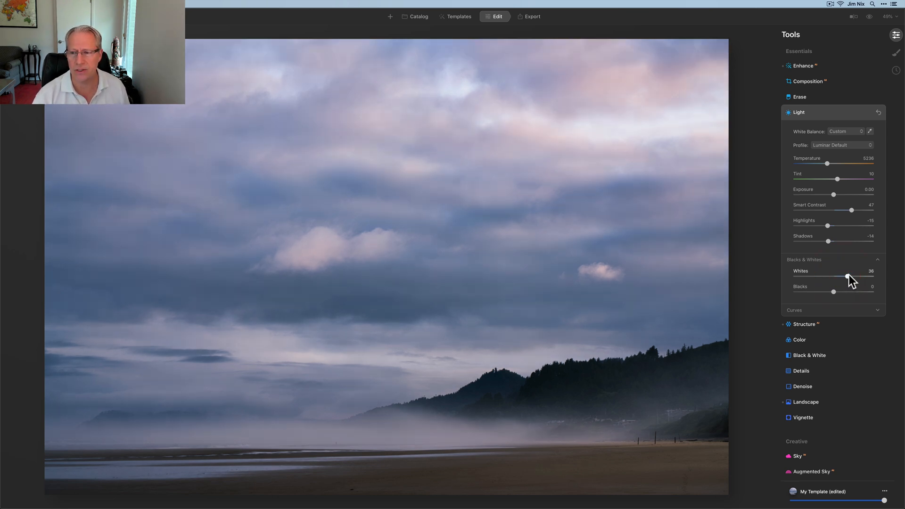
{"action": "left_click_drag", "start_coordinate": [848, 276], "coordinate": [855, 277]}
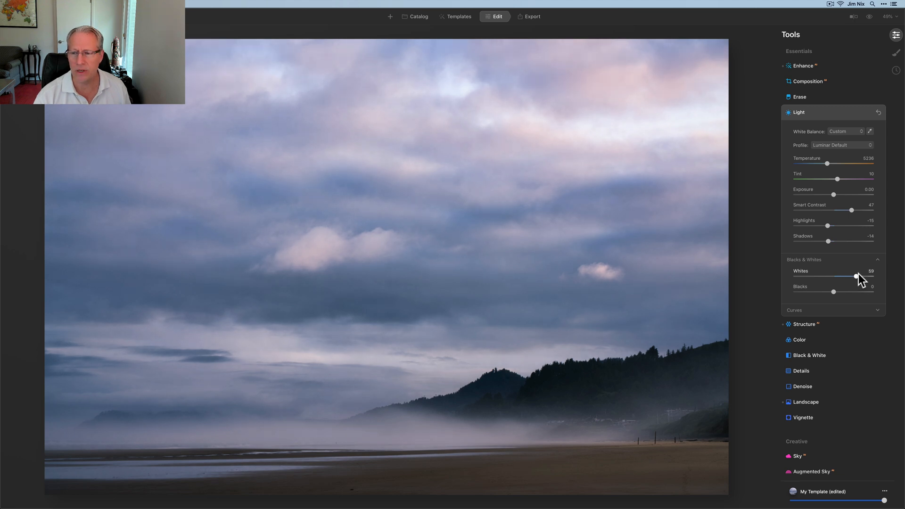
{"action": "left_click_drag", "start_coordinate": [855, 277], "coordinate": [858, 276]}
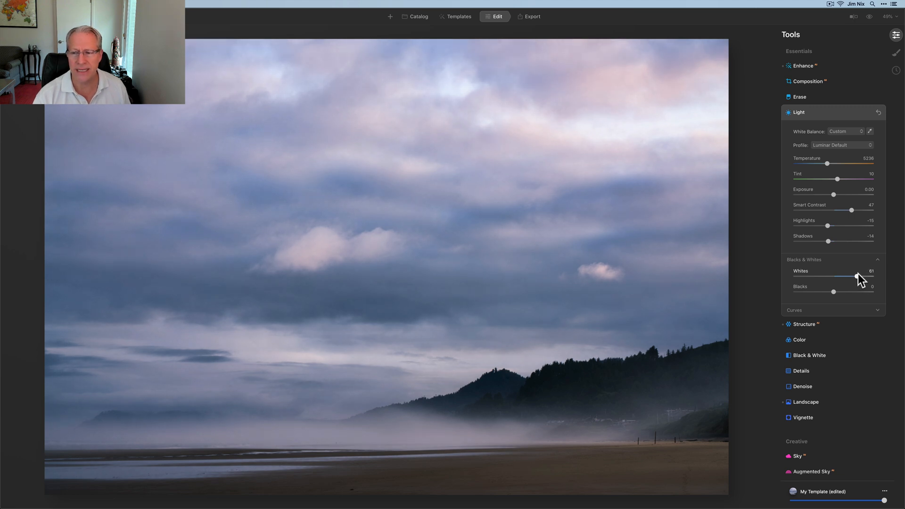
{"action": "left_click_drag", "start_coordinate": [857, 276], "coordinate": [856, 276]}
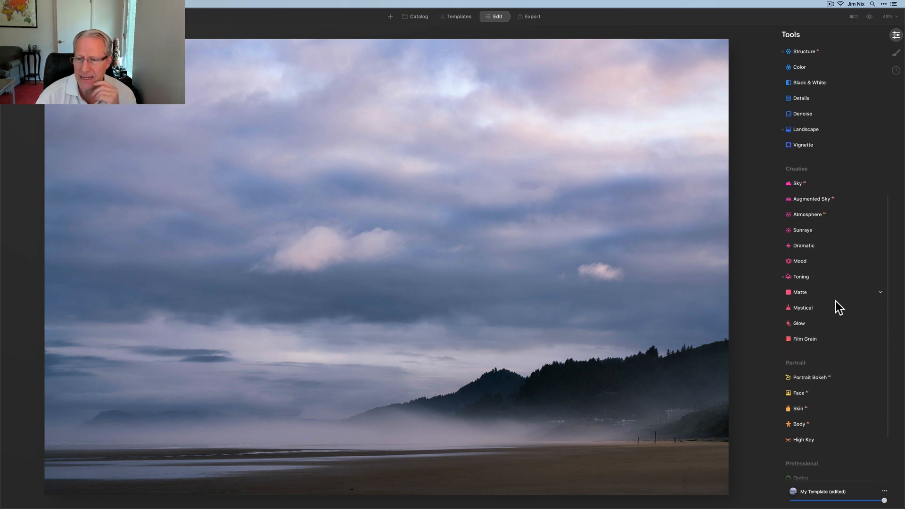
- Try the plain Glow type at various amounts, then reset the amount to zero
{"action": "left_click", "coordinate": [799, 324]}
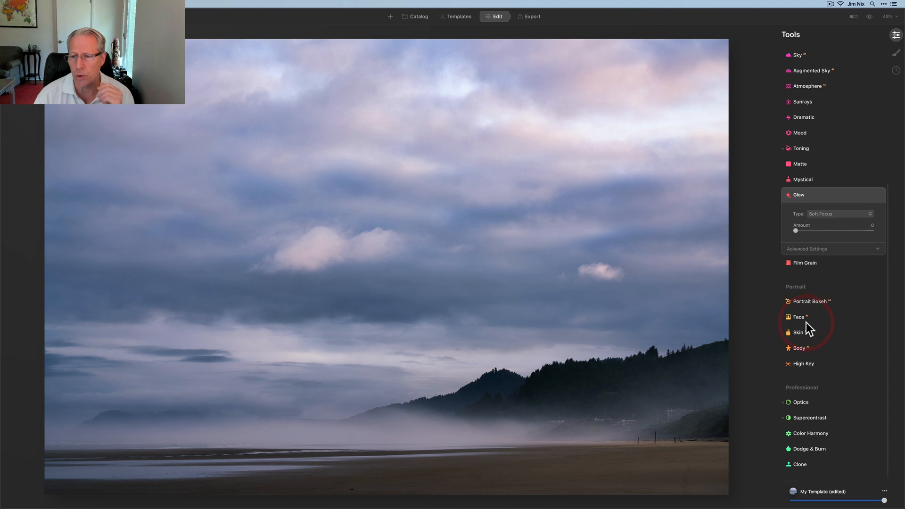
{"action": "left_click", "coordinate": [840, 214]}
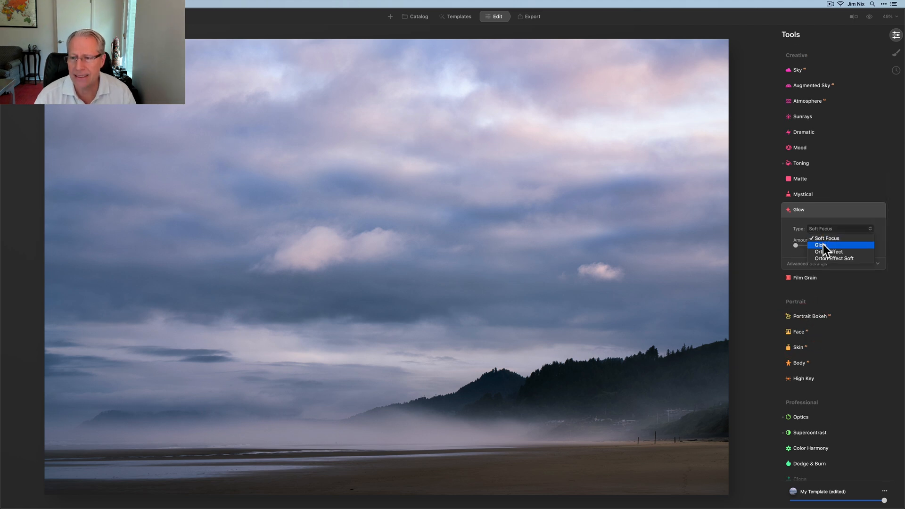
{"action": "left_click", "coordinate": [820, 245]}
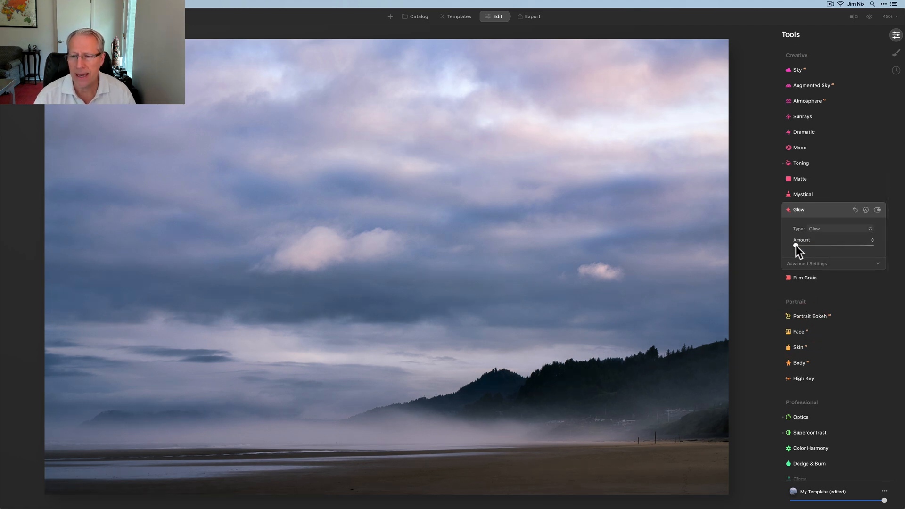
{"action": "left_click_drag", "start_coordinate": [796, 247], "coordinate": [807, 247]}
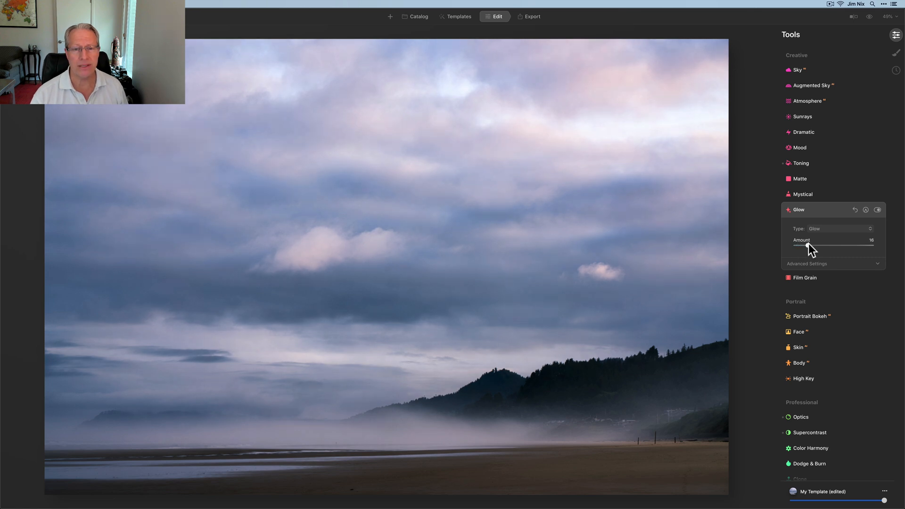
{"action": "left_click_drag", "start_coordinate": [808, 245], "coordinate": [840, 245]}
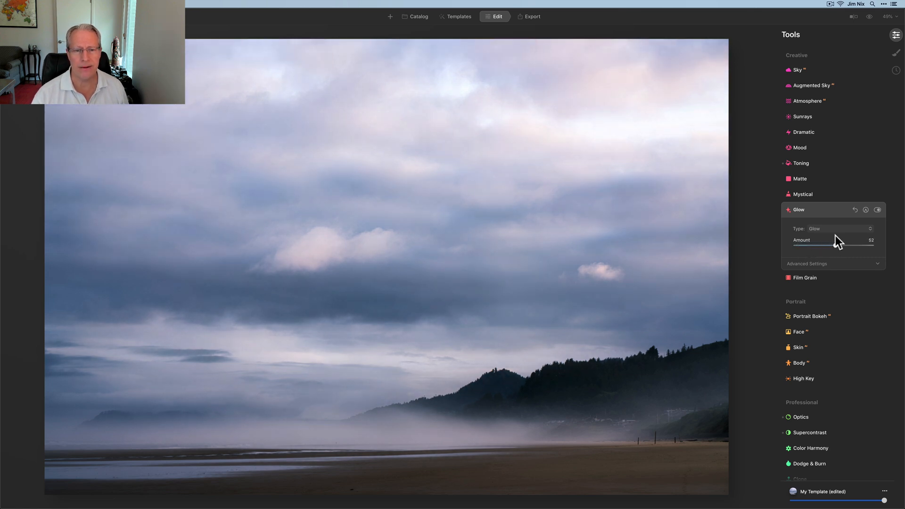
{"action": "left_click_drag", "start_coordinate": [837, 246], "coordinate": [804, 246]}
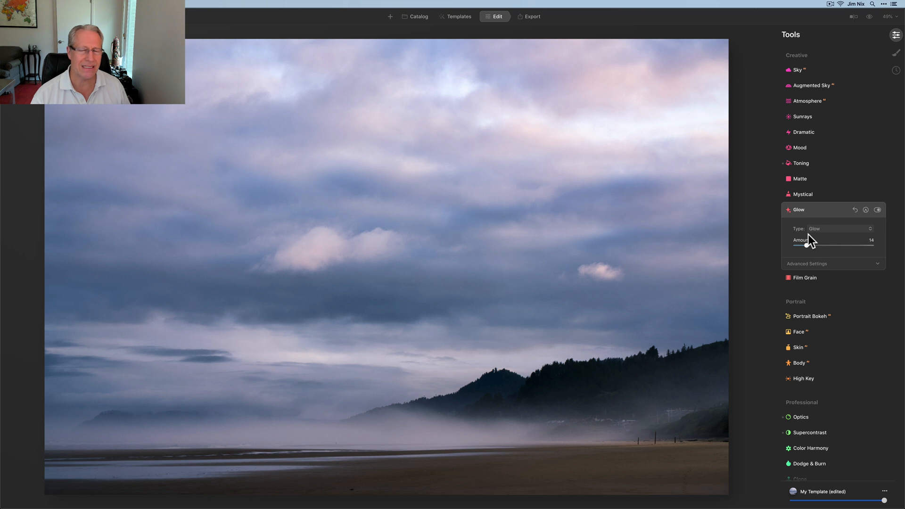
{"action": "left_click_drag", "start_coordinate": [806, 243], "coordinate": [807, 243]}
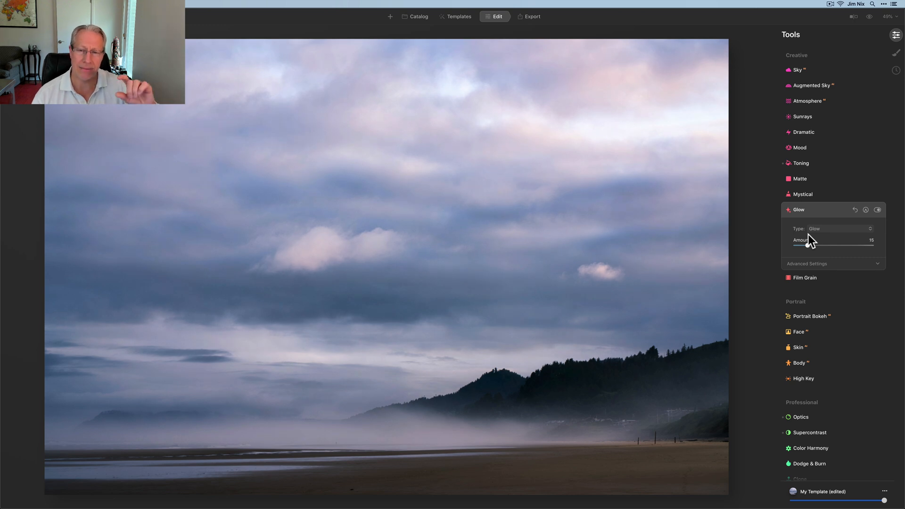
{"action": "left_click_drag", "start_coordinate": [808, 246], "coordinate": [833, 245]}
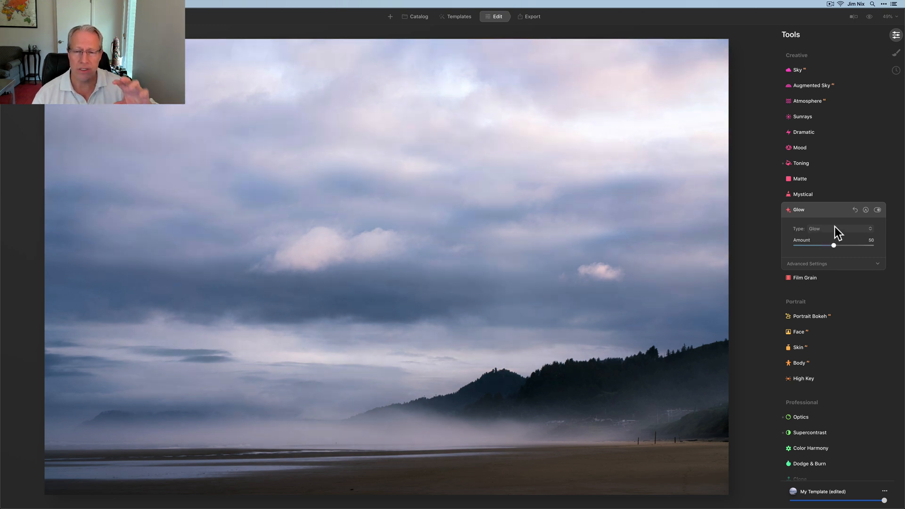
{"action": "left_click_drag", "start_coordinate": [832, 245], "coordinate": [796, 246]}
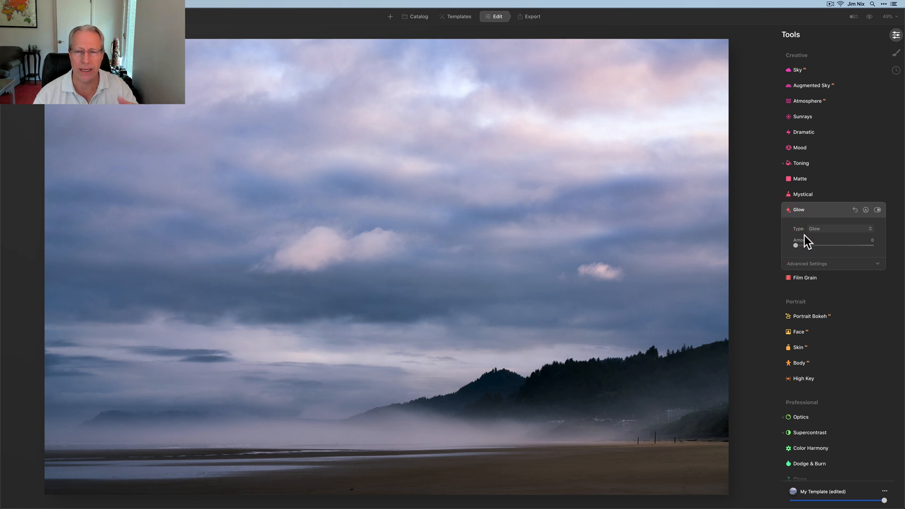
- Switch the glow type to Orton Effect and set its amount to about 16
{"action": "left_click", "coordinate": [840, 228]}
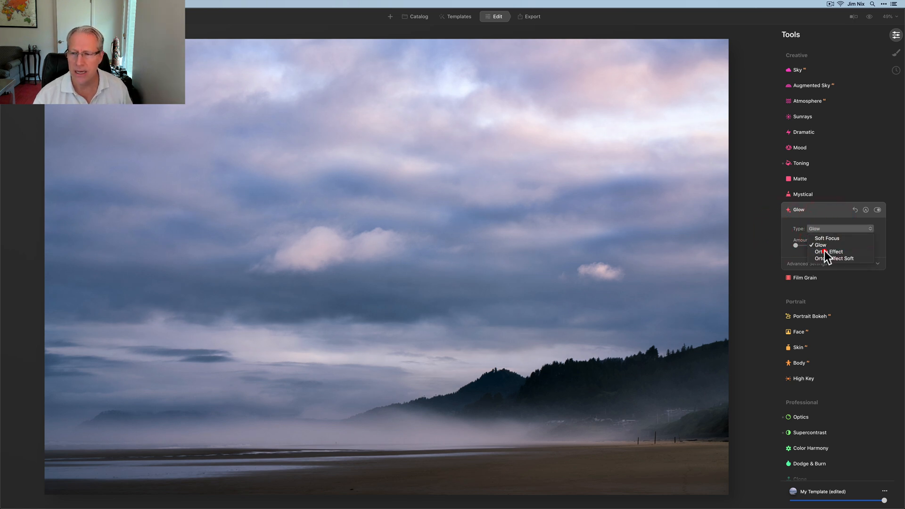
{"action": "left_click", "coordinate": [828, 252]}
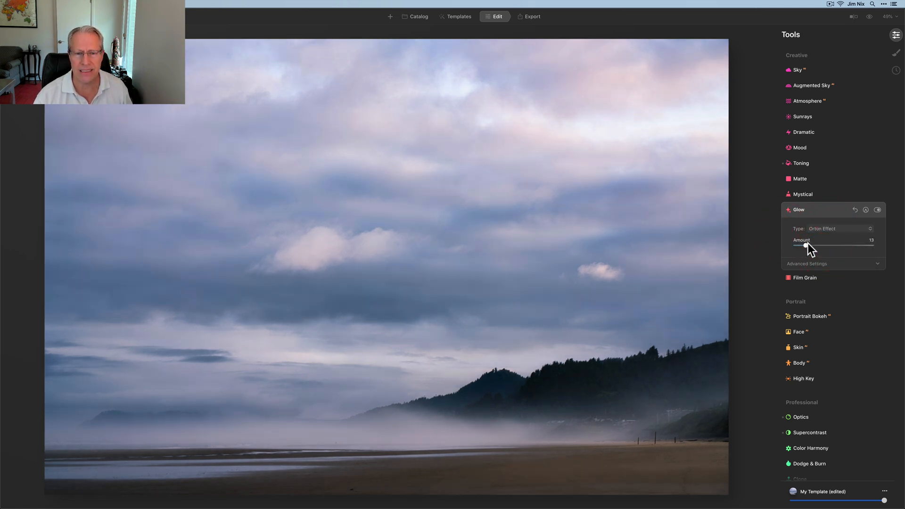
{"action": "left_click_drag", "start_coordinate": [805, 245], "coordinate": [813, 245]}
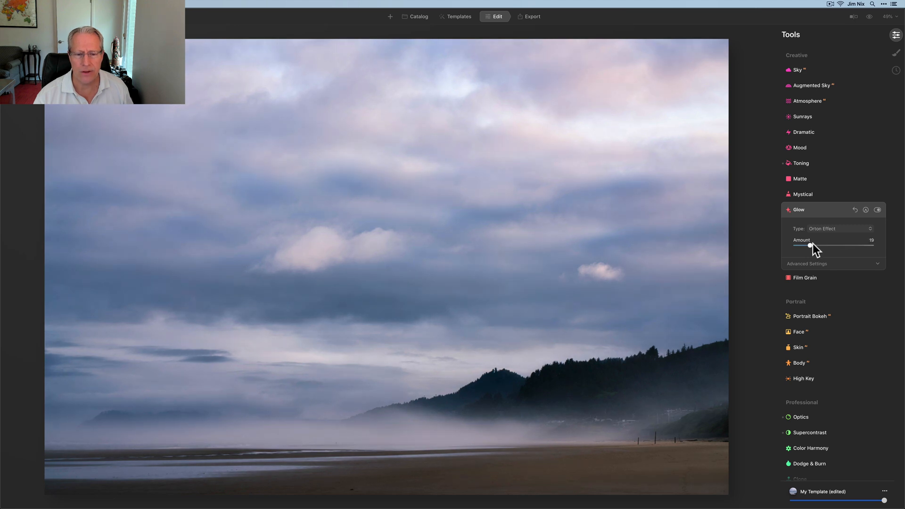
{"action": "left_click_drag", "start_coordinate": [811, 245], "coordinate": [804, 245]}
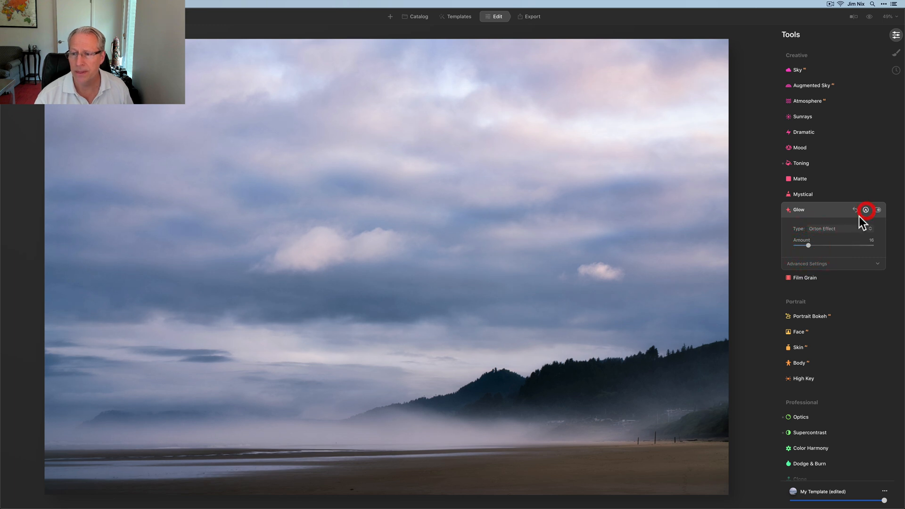
- Apply a Gradient Mask to the Orton glow and compare it off and on, leaving it on
{"action": "left_click", "coordinate": [866, 210]}
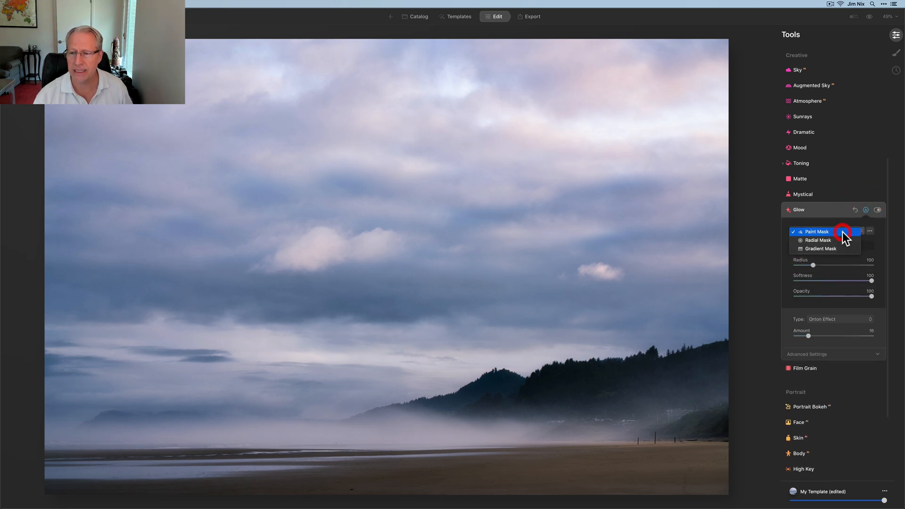
{"action": "left_click", "coordinate": [820, 248]}
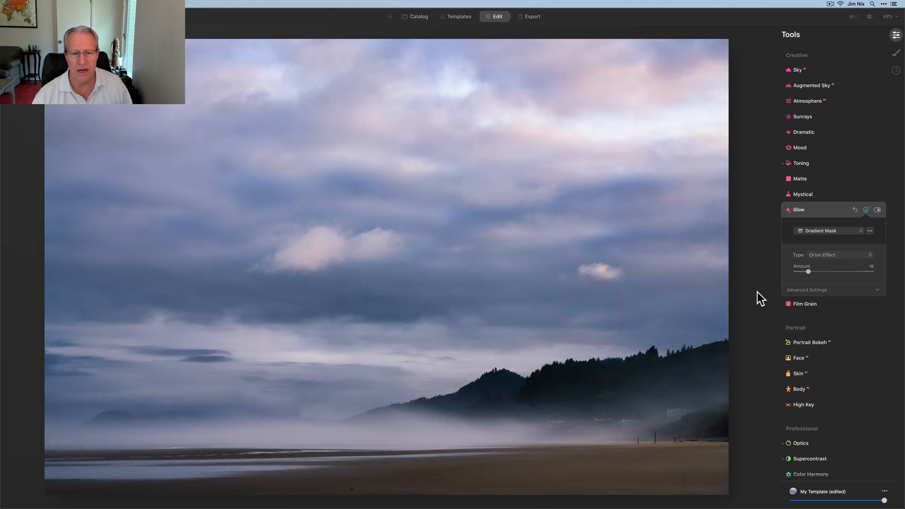
{"action": "left_click", "coordinate": [865, 209]}
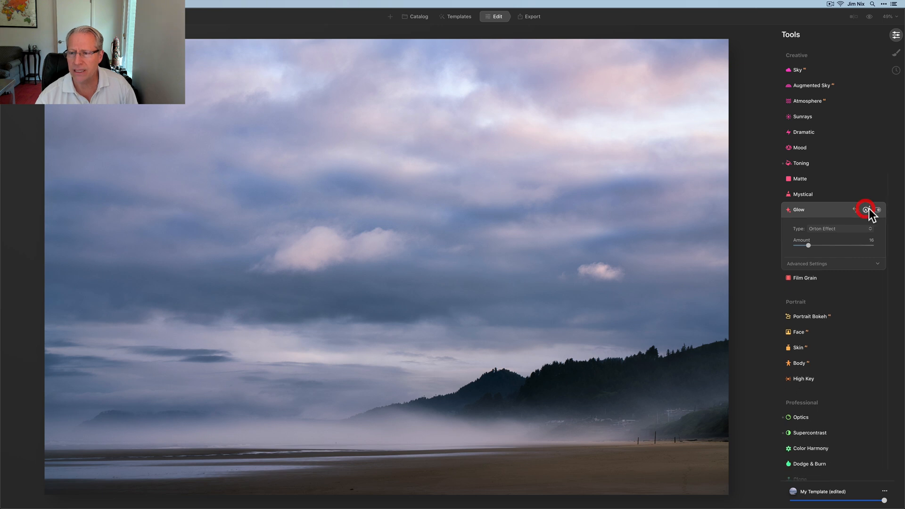
{"action": "left_click", "coordinate": [864, 209]}
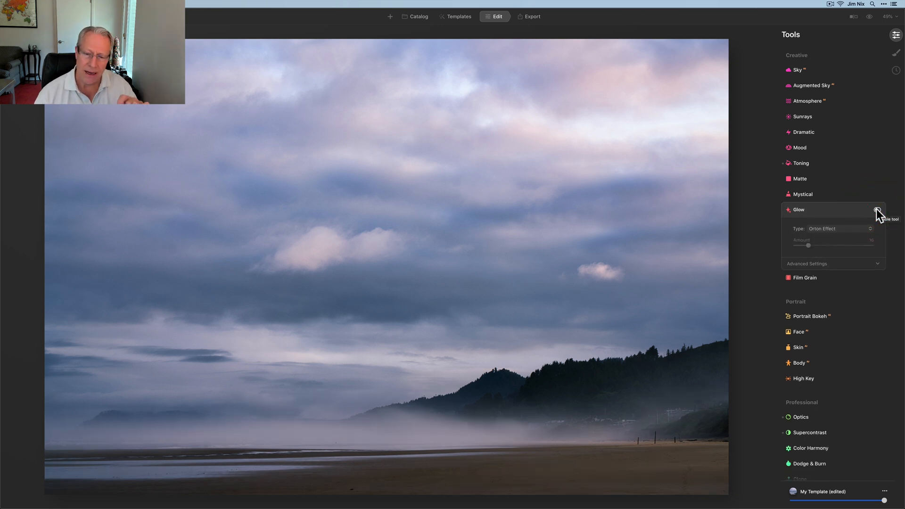
{"action": "left_click", "coordinate": [877, 209]}
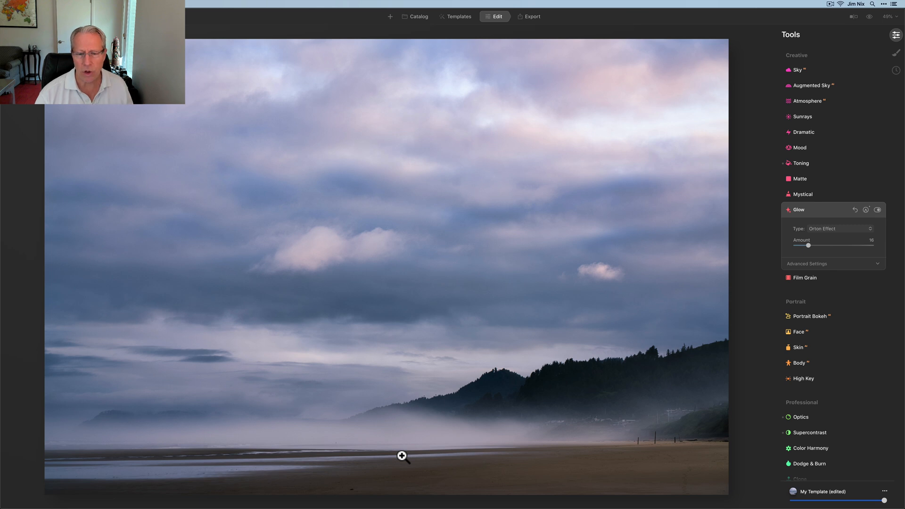
{"action": "mouse_move", "coordinate": [642, 371]}
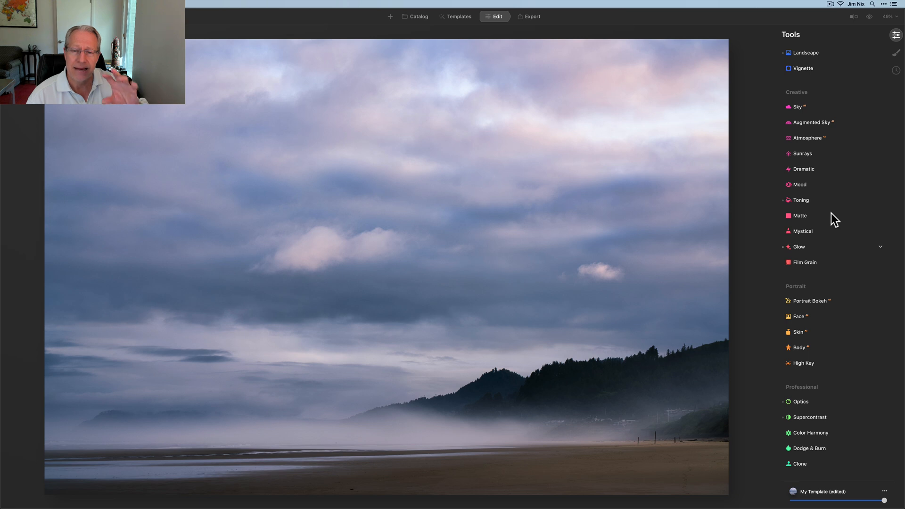
- Enable the Before/After split view and slide the divider to compare original and edit
{"action": "left_click", "coordinate": [854, 16]}
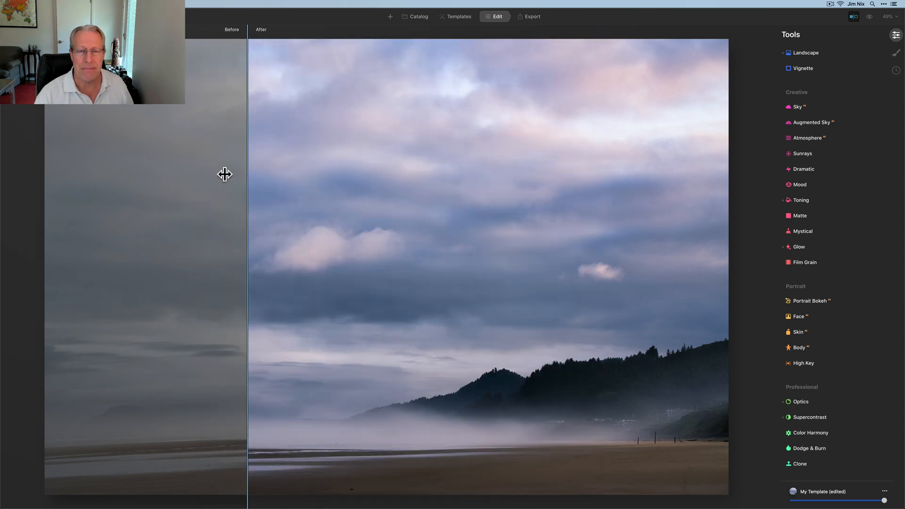
{"action": "left_click_drag", "start_coordinate": [247, 173], "coordinate": [337, 173]}
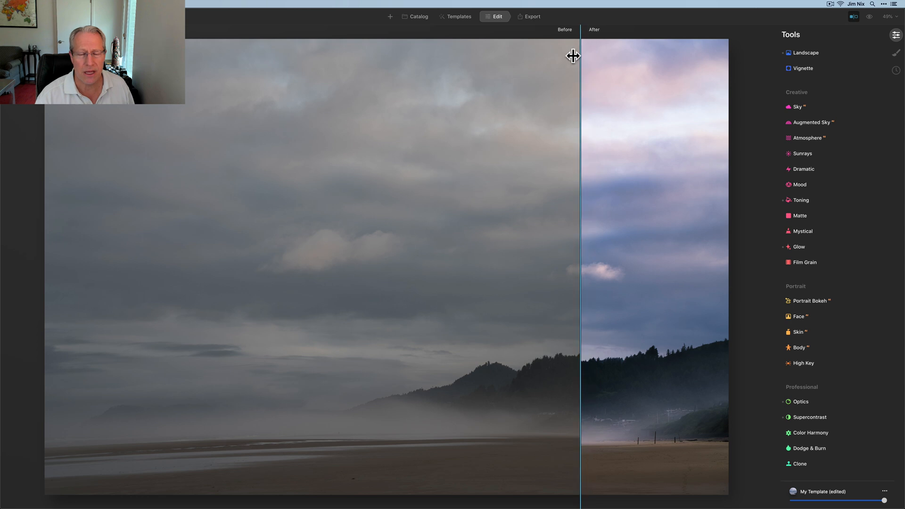
{"action": "left_click_drag", "start_coordinate": [580, 55], "coordinate": [373, 66]}
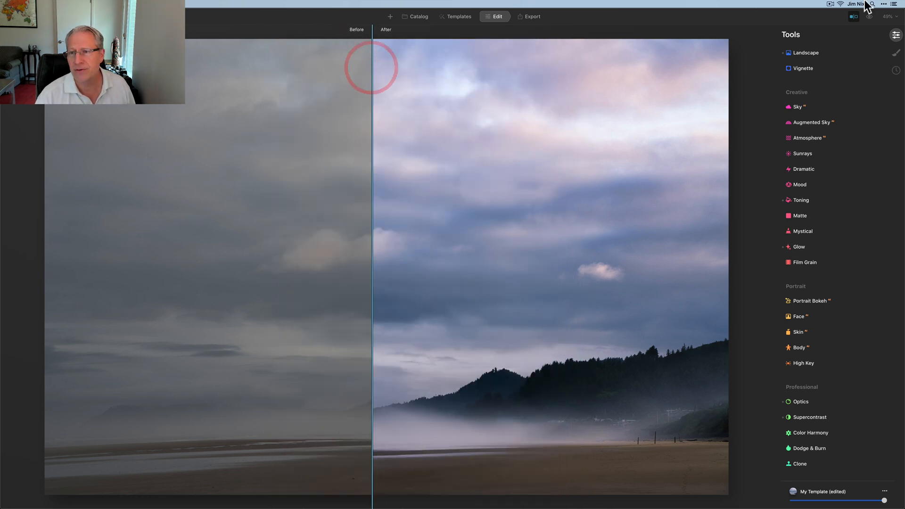